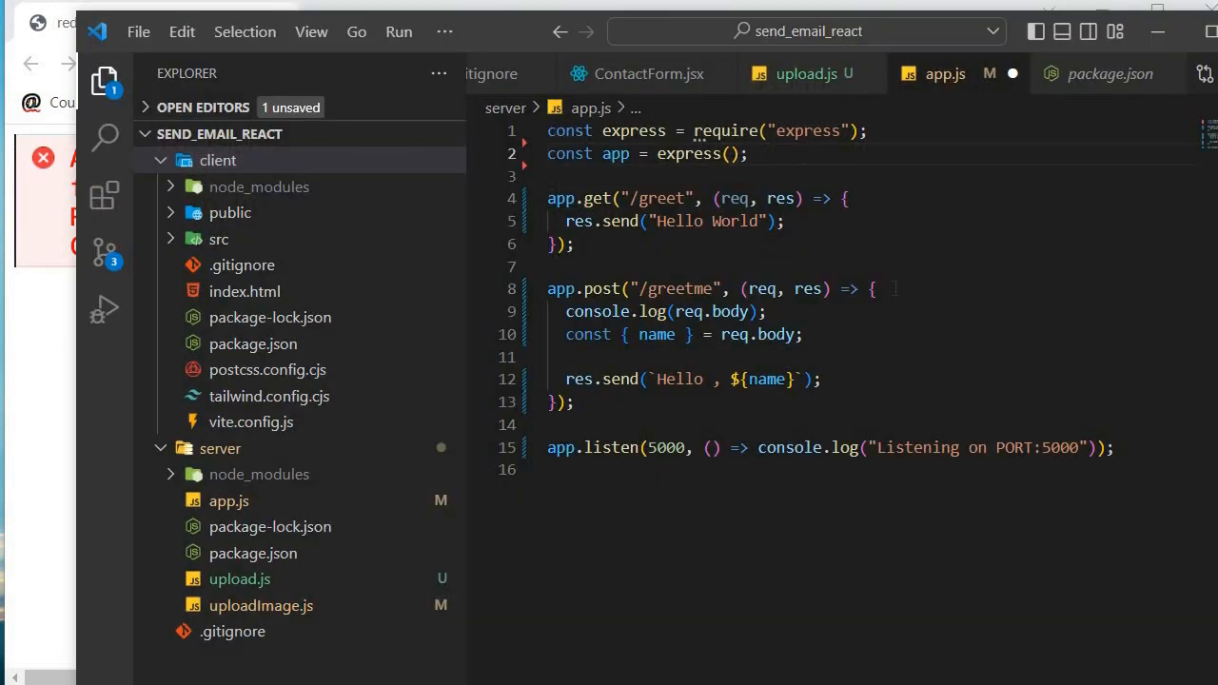
mouse_move(802, 90)
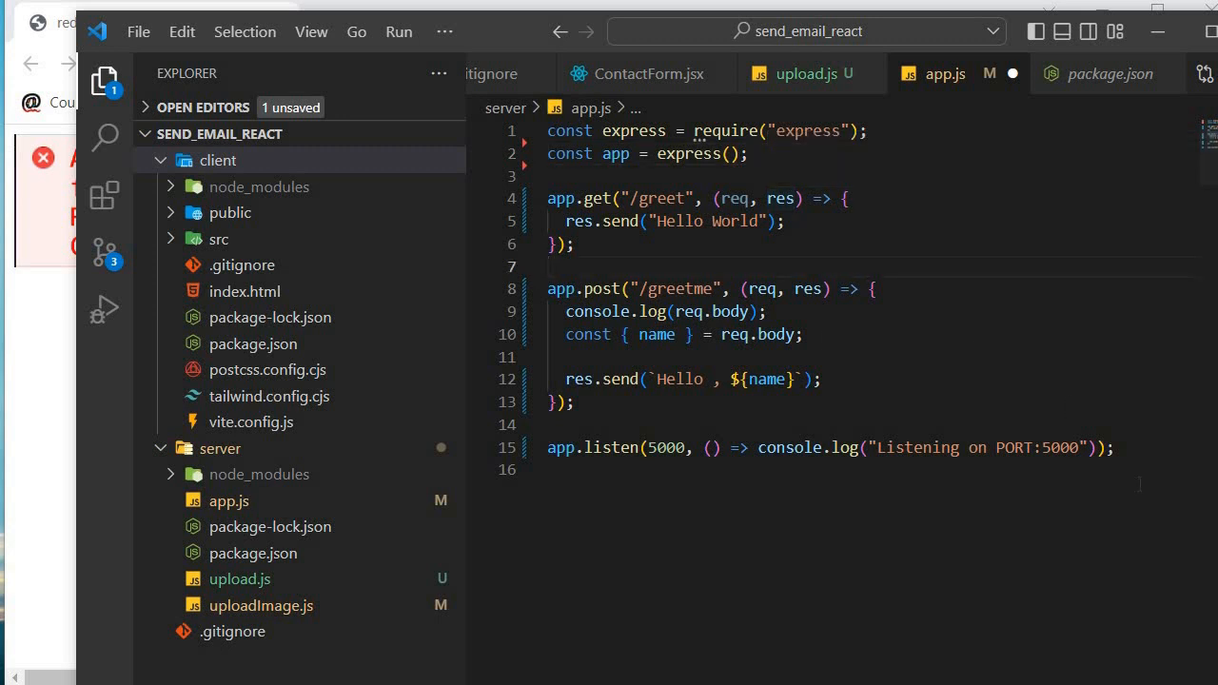
- Review app.js, then check the Vite client window and select its localhost:5173 address
key(ctrl+a)
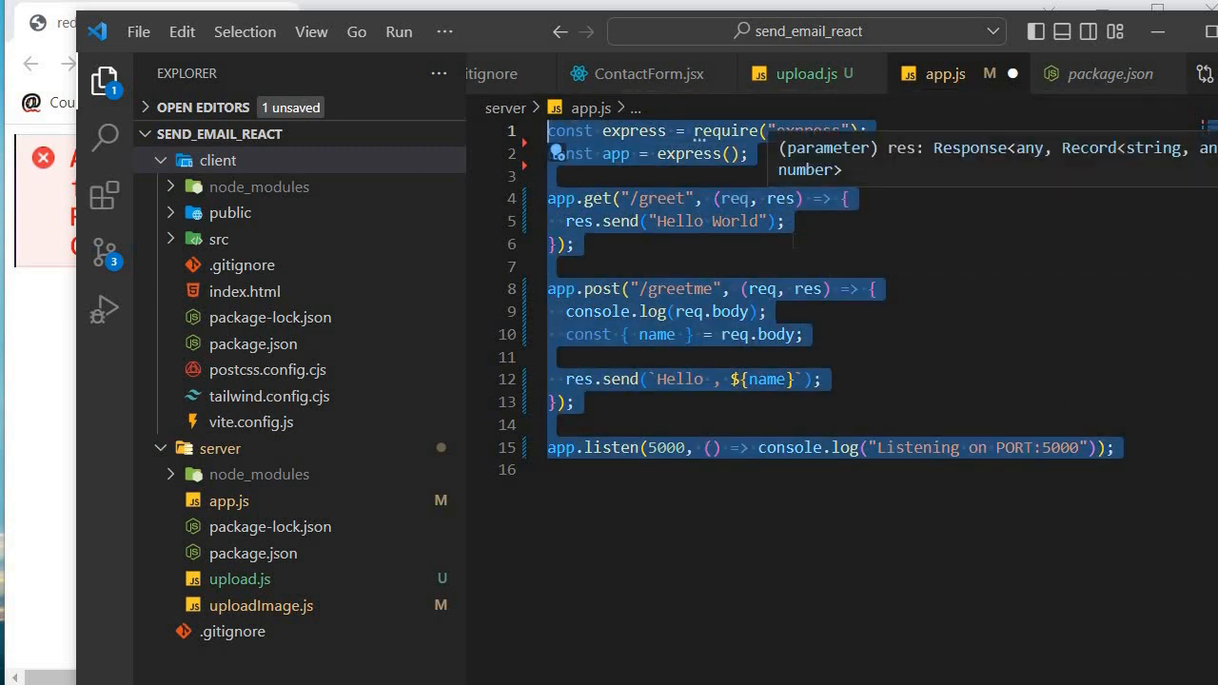
click(875, 289)
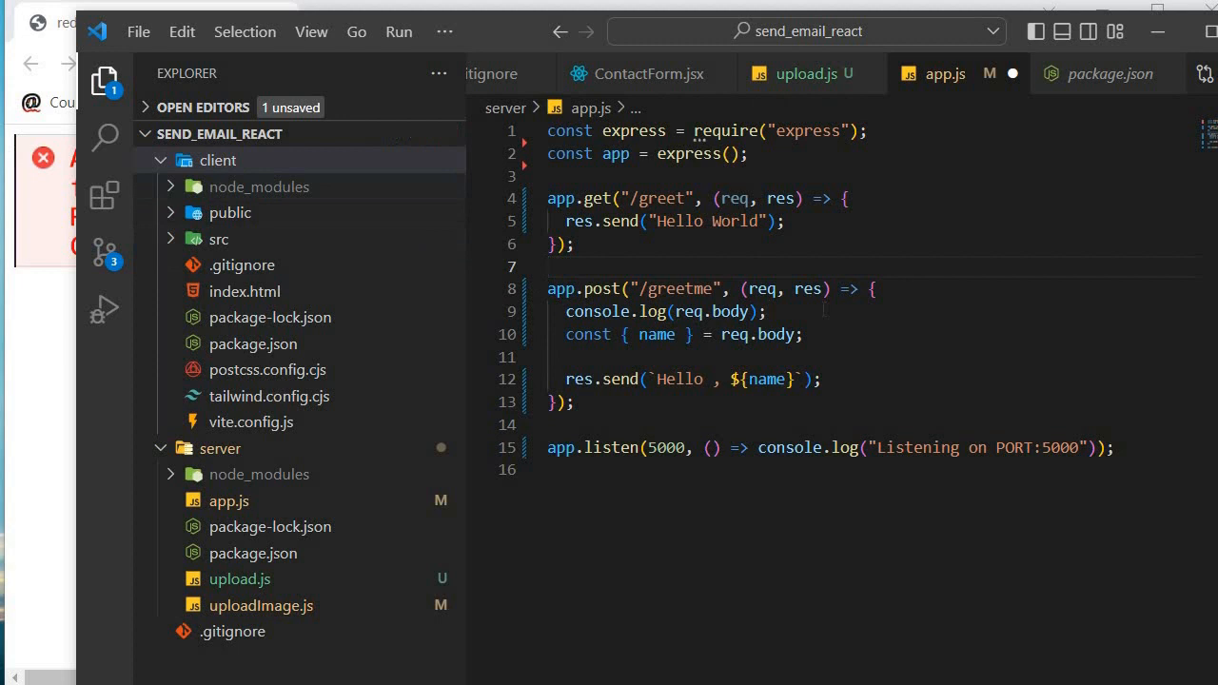
mouse_move(200, 171)
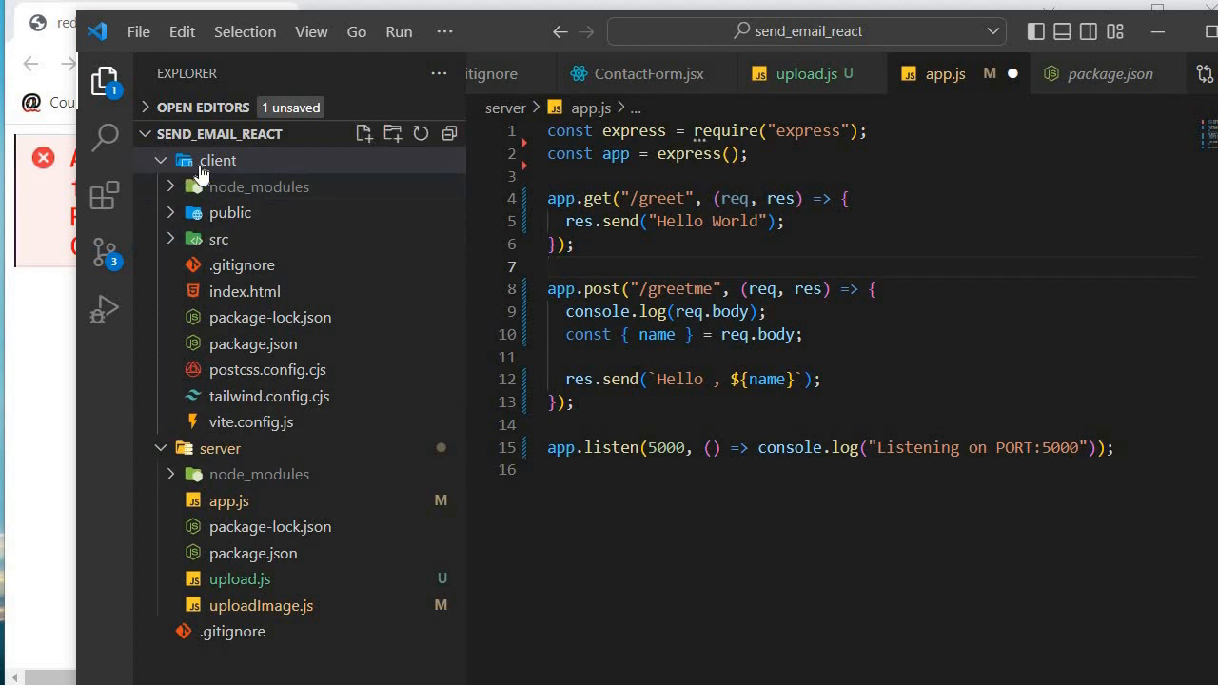
click(218, 160)
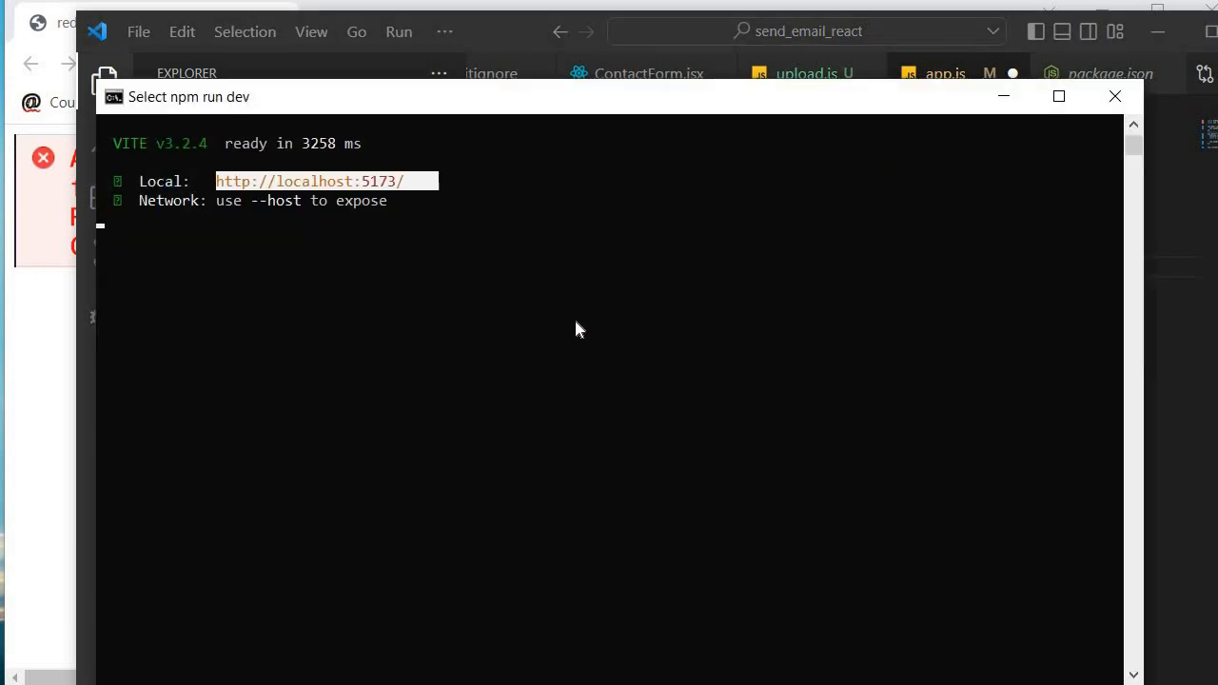
click(545, 295)
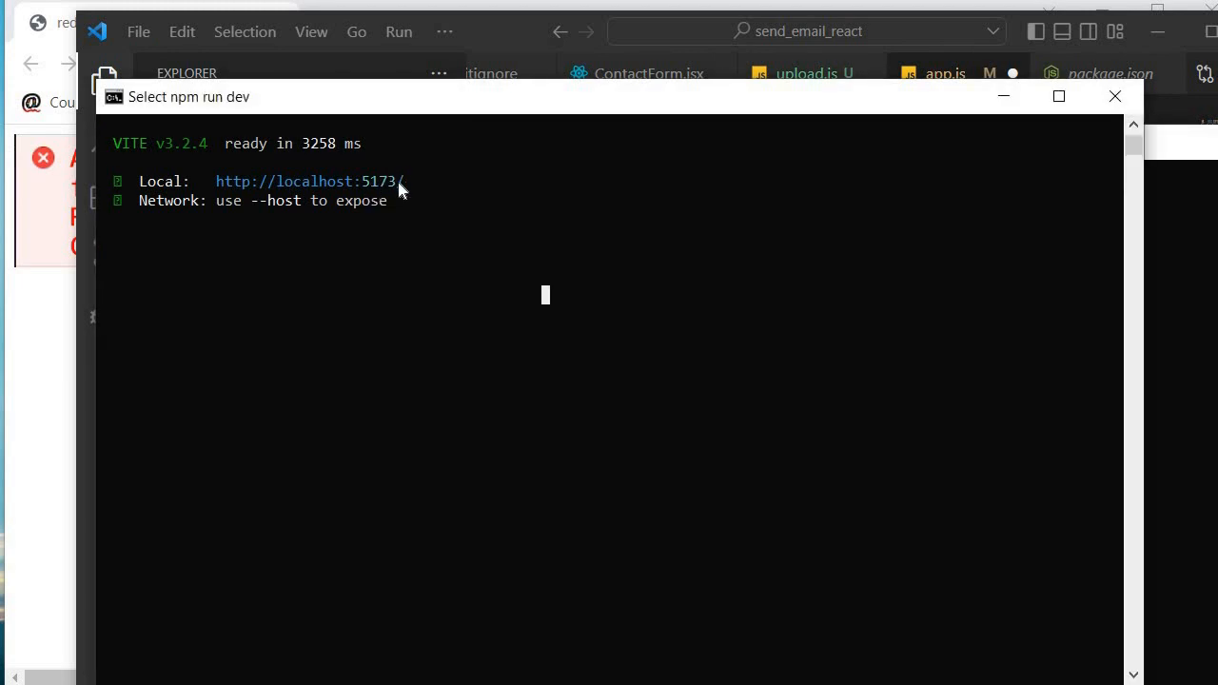
double_click(307, 181)
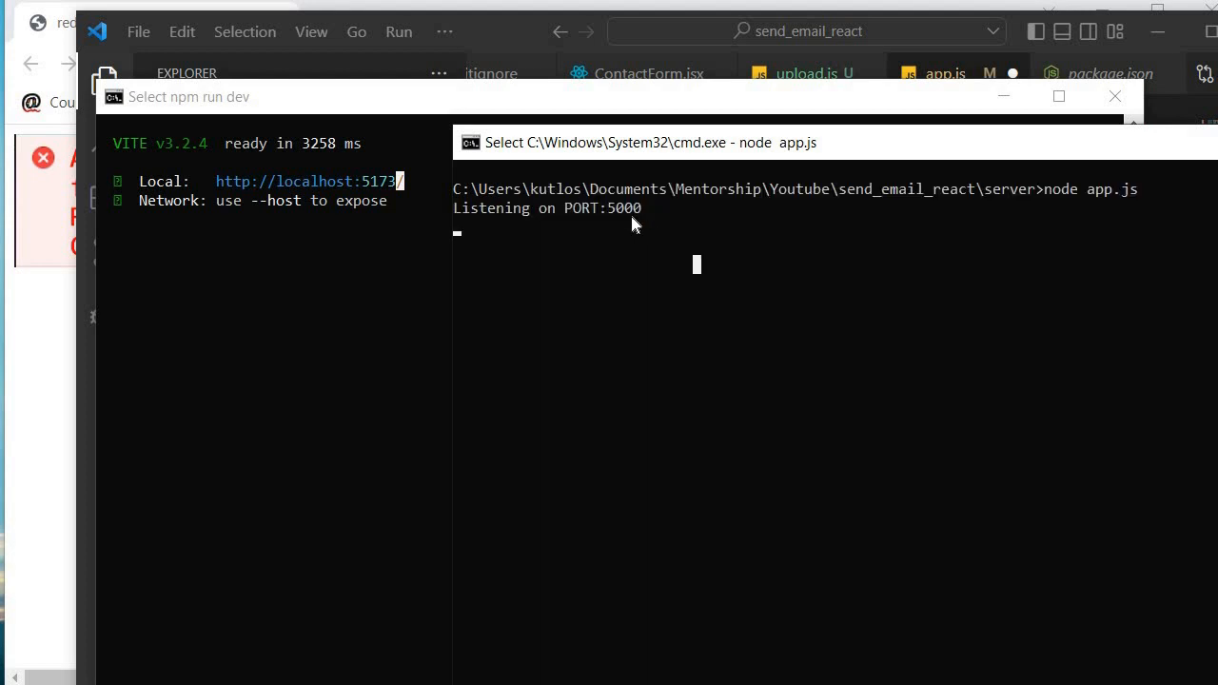
mouse_move(396, 215)
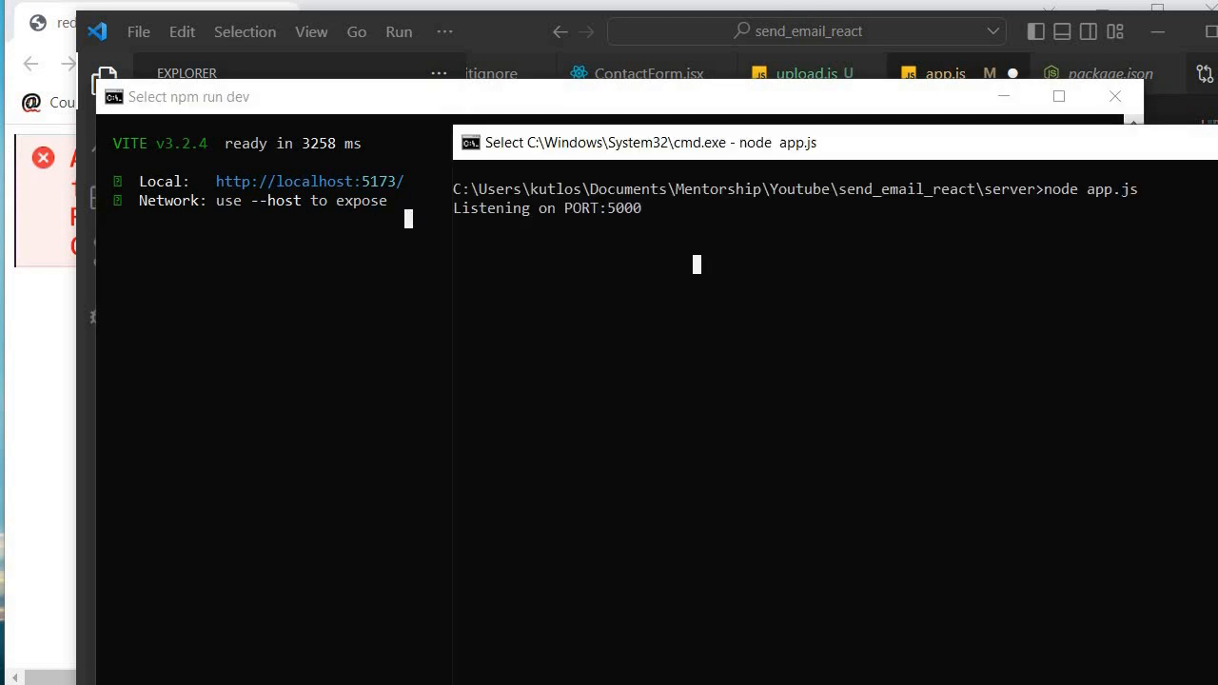
mouse_move(738, 285)
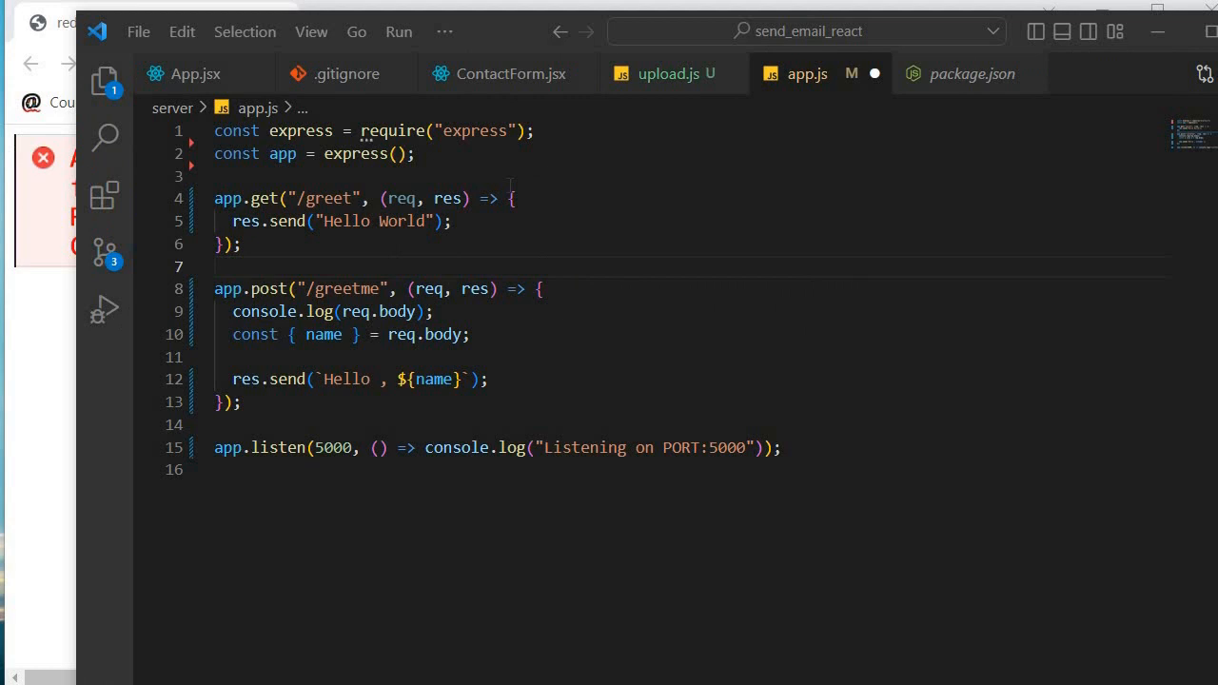
- Highlight and review the app.get('/greet') route block in app.js
click(454, 220)
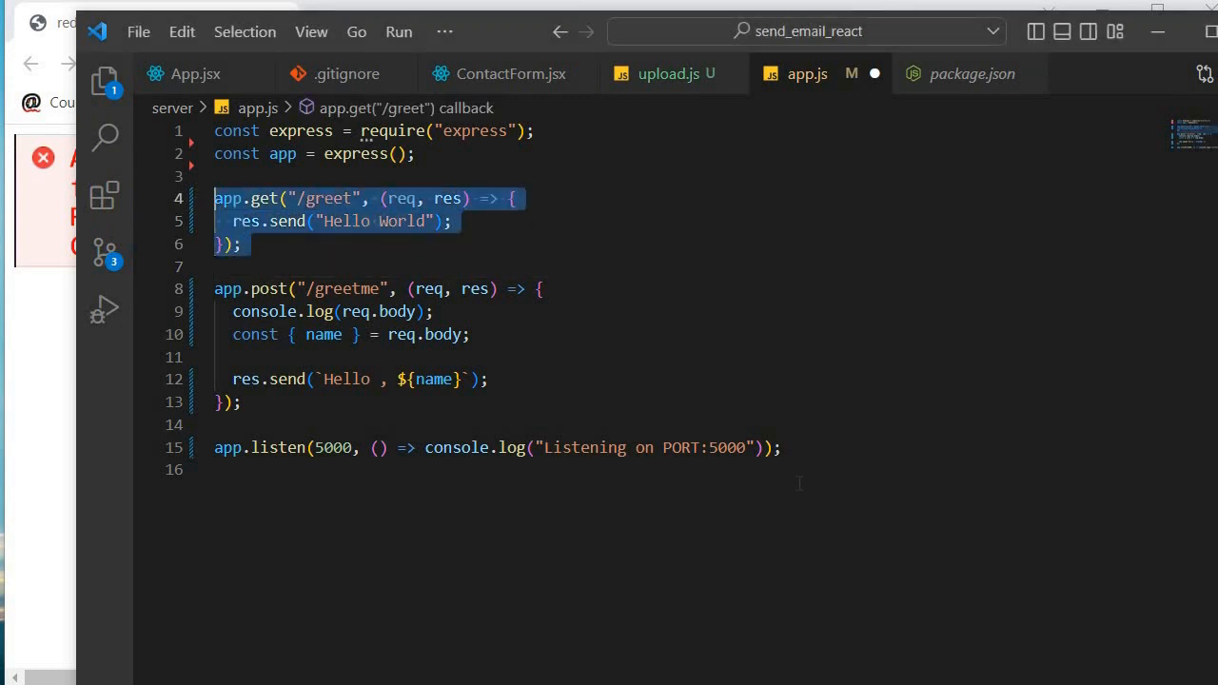
click(799, 482)
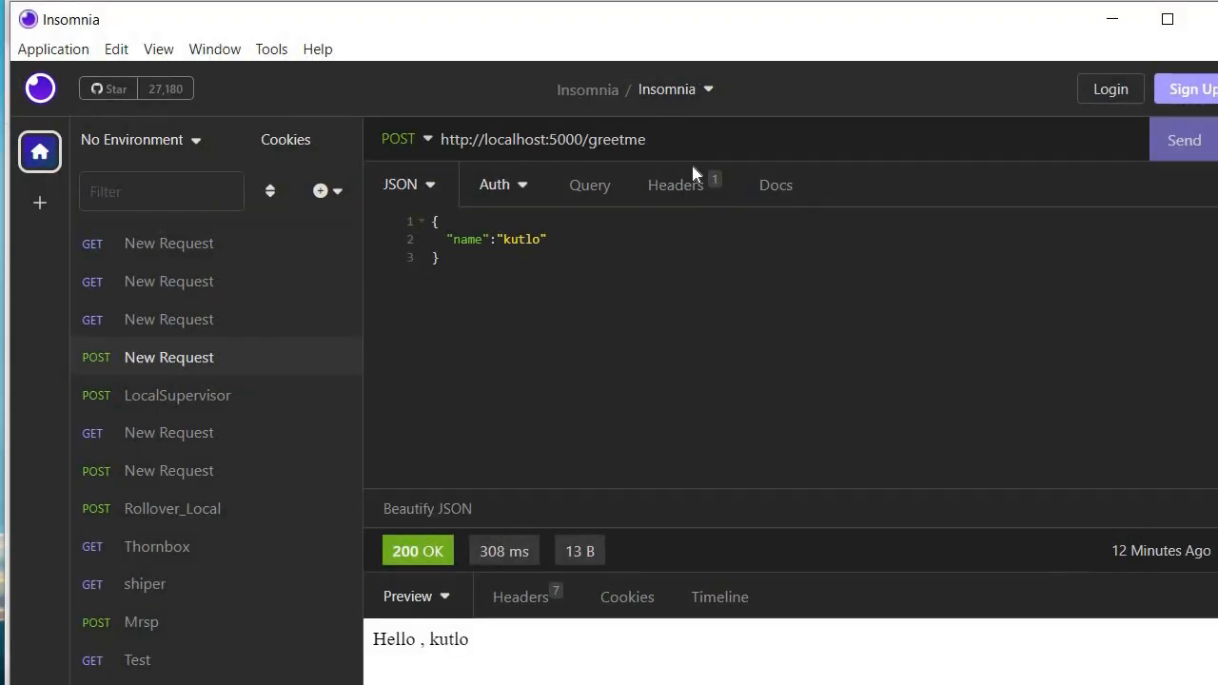
- Send the saved GET request to localhost:5000, then change its method to POST for /greetme
click(776, 184)
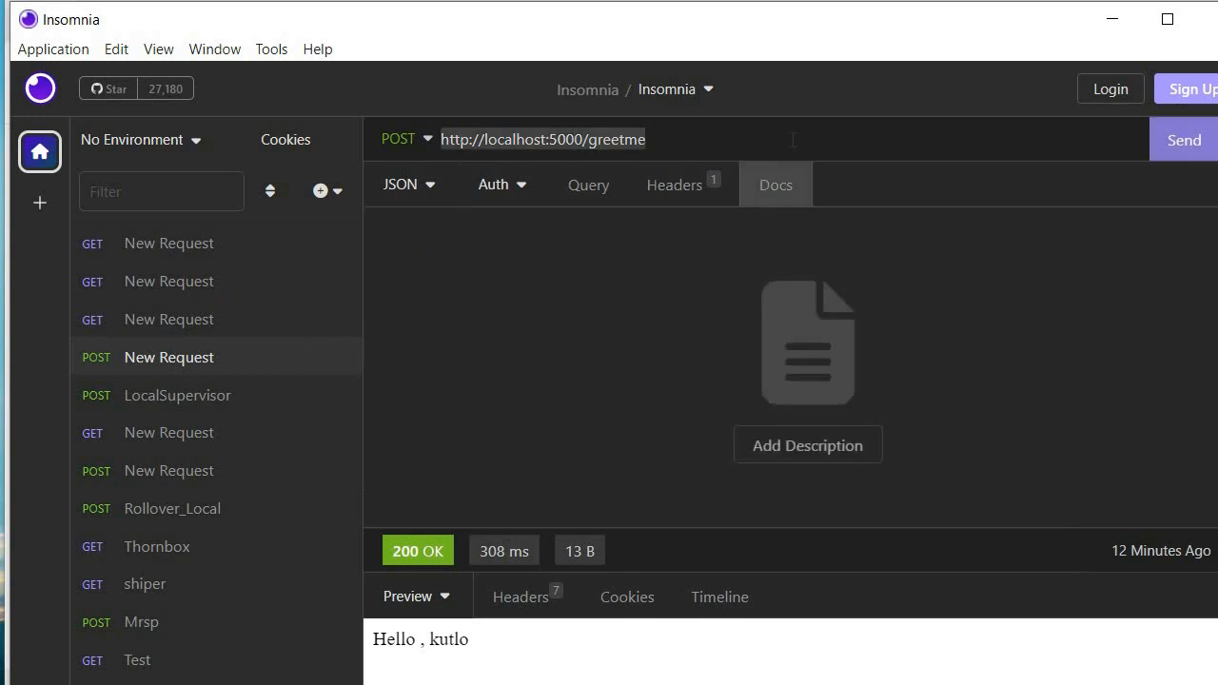
click(543, 138)
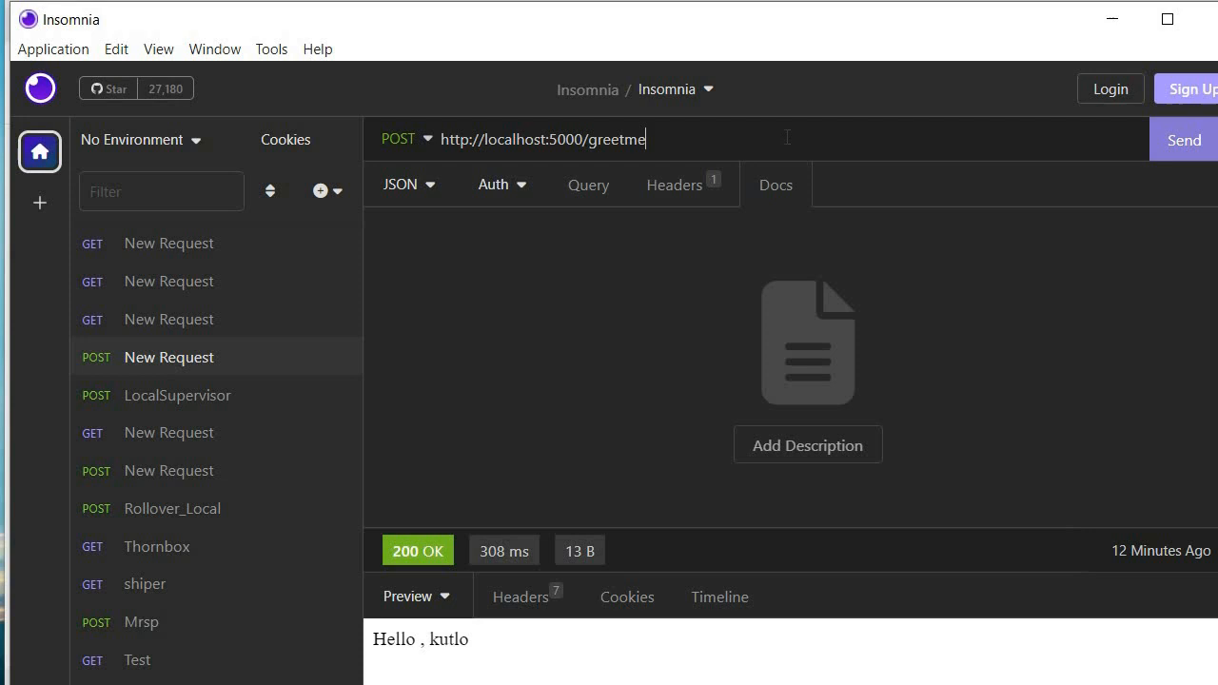
click(168, 242)
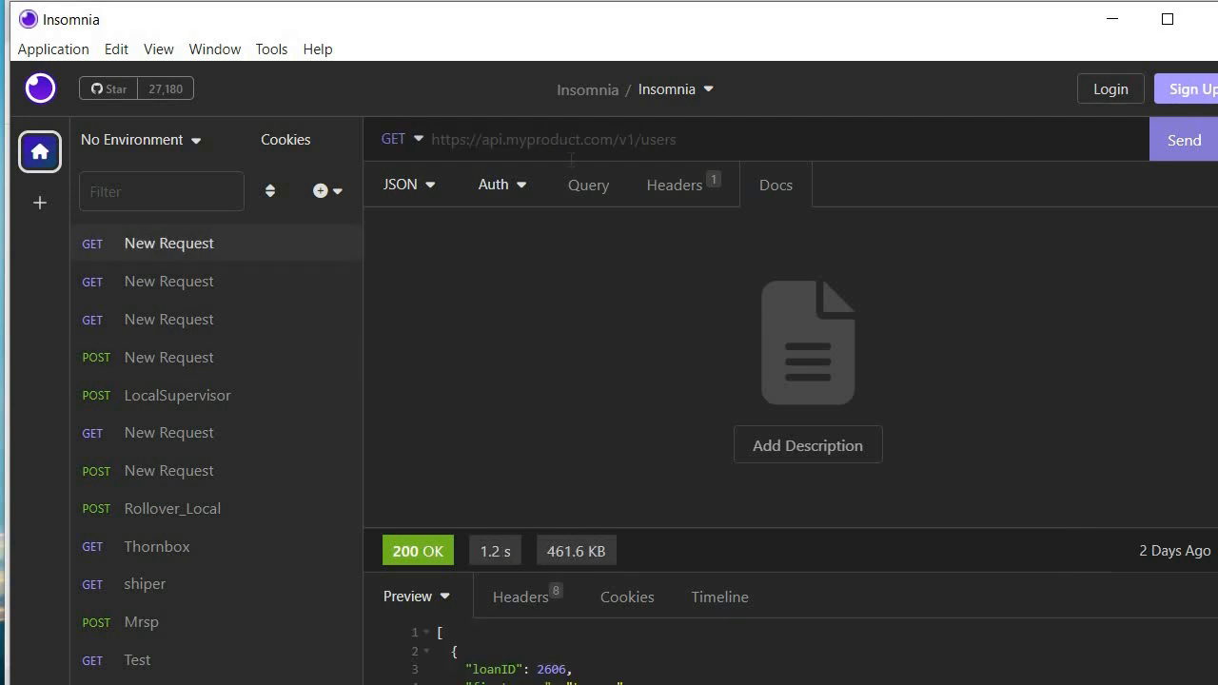
text(http://localhost:5000/greetme)
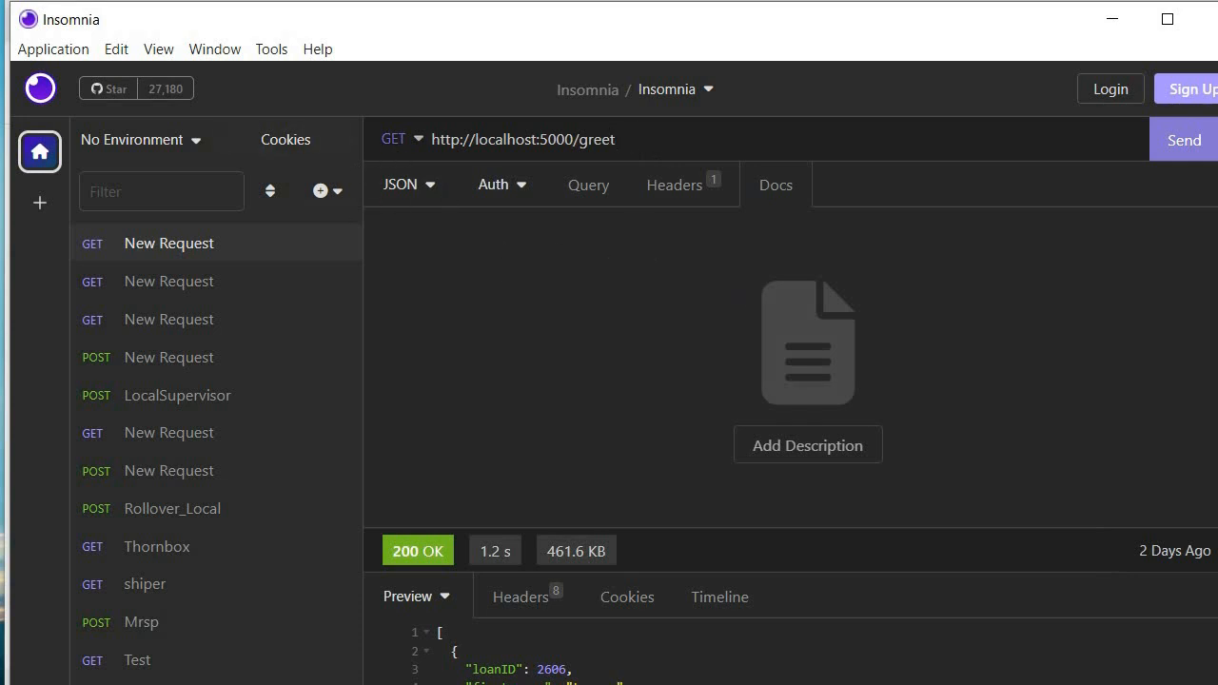
click(1183, 140)
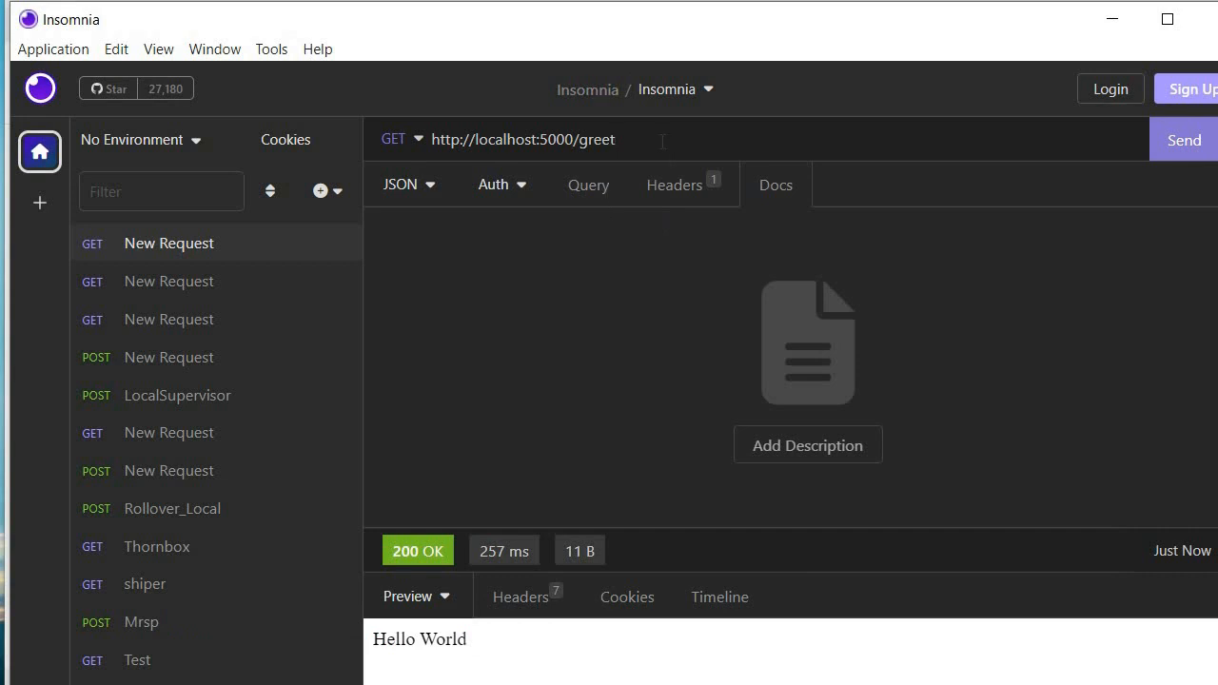
click(400, 139)
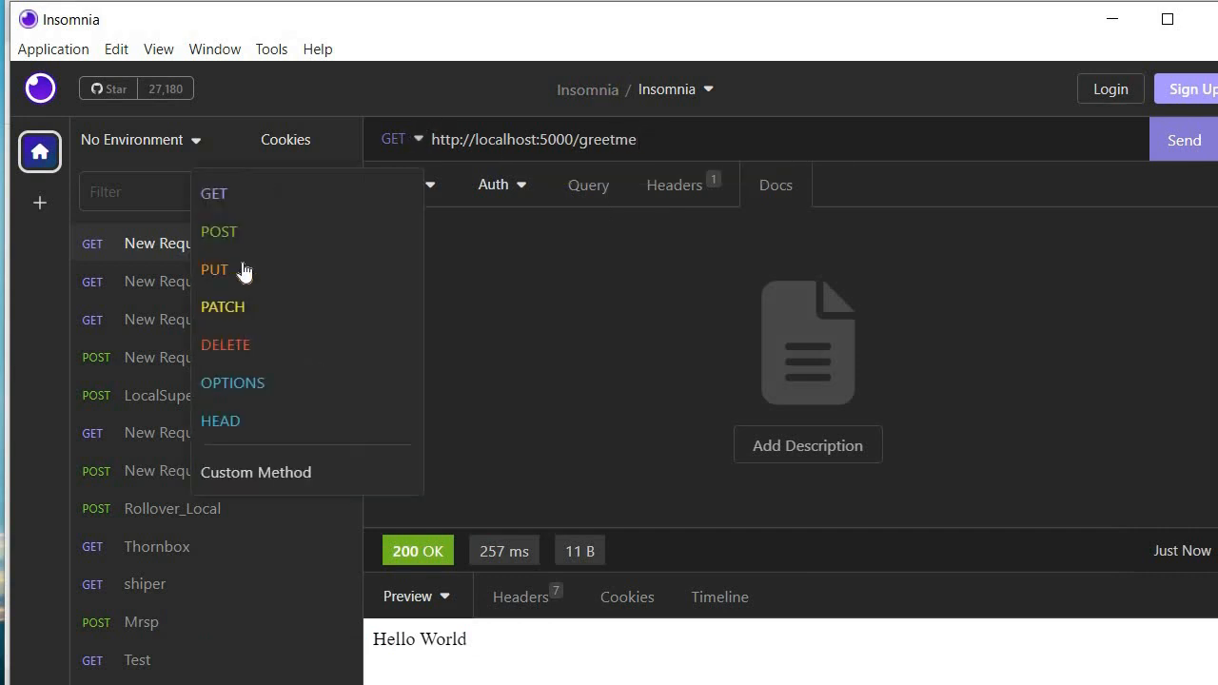
click(219, 232)
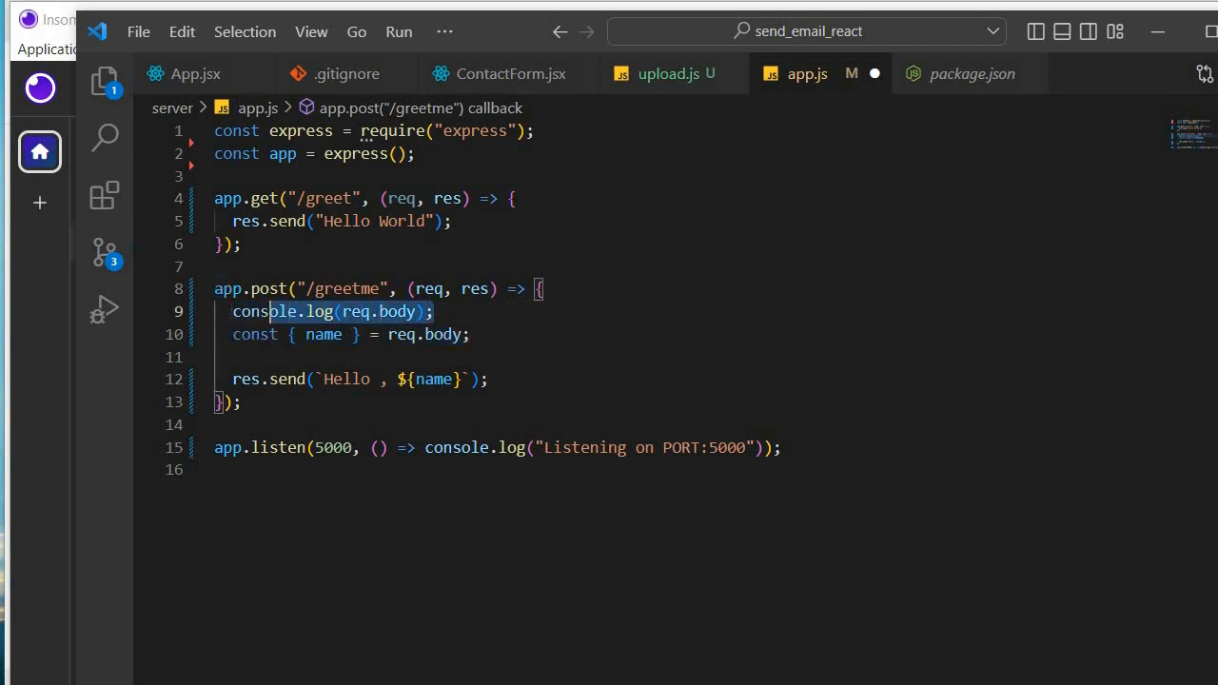
key(Delete)
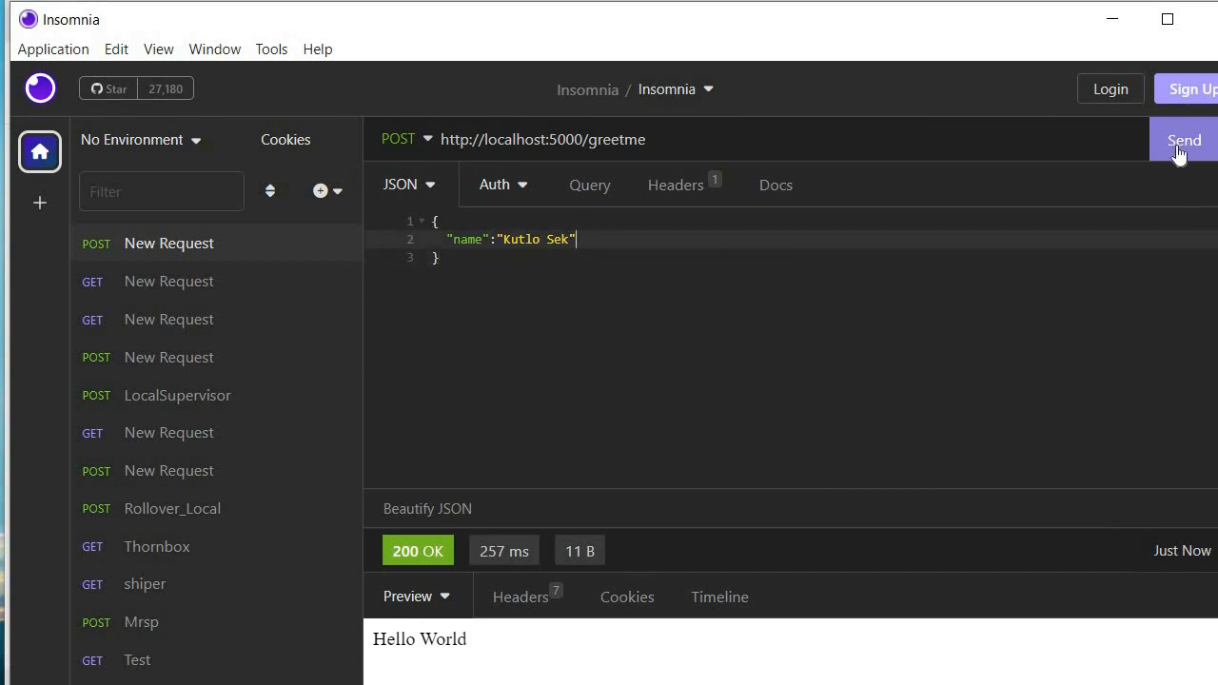
- Send POST localhost:5000/greetme and get a 500 error: req.body undefined
click(1184, 139)
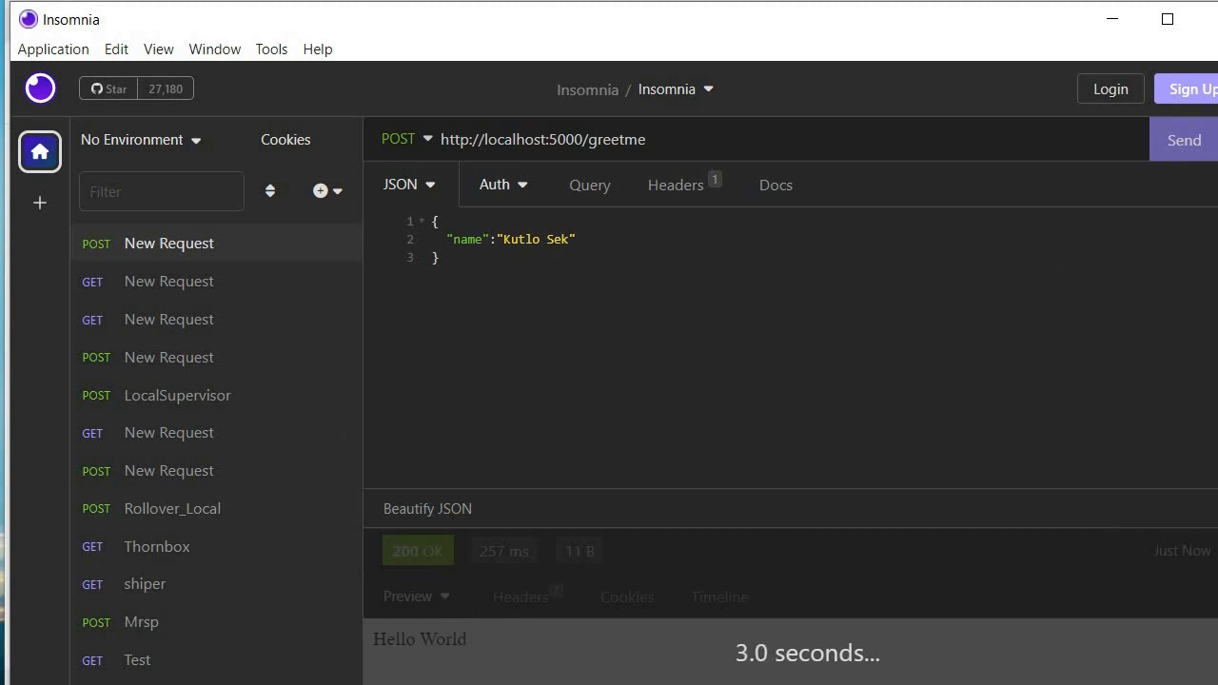
click(1184, 140)
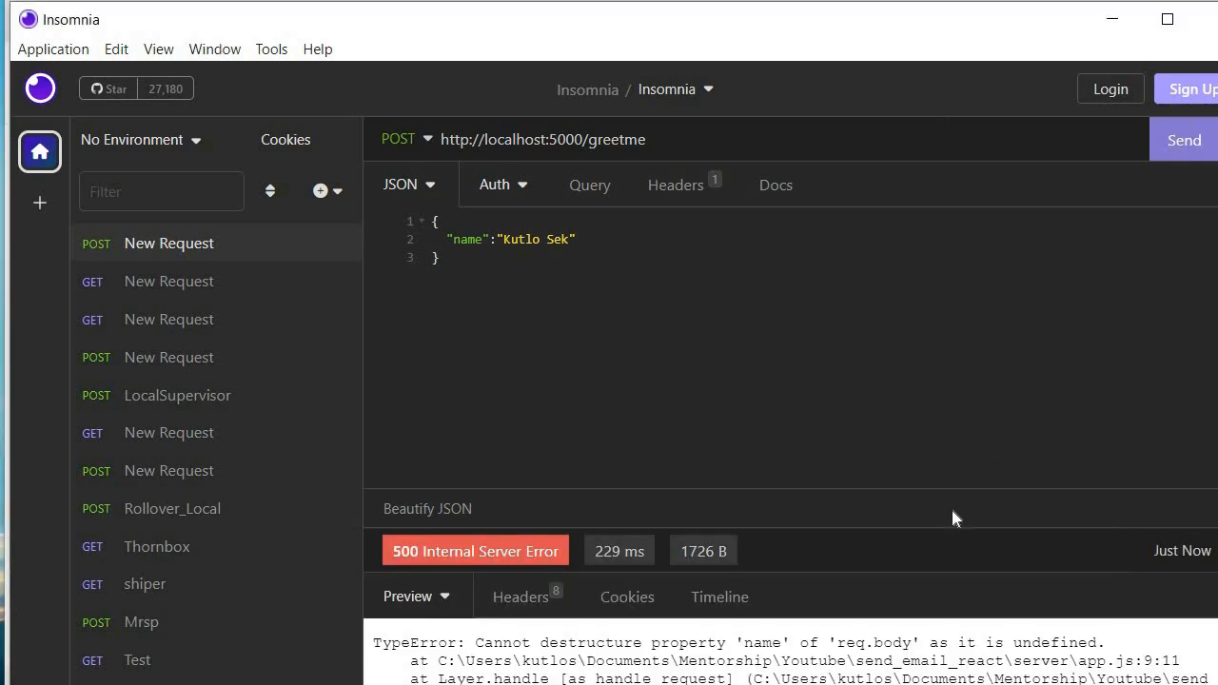
mouse_move(768, 524)
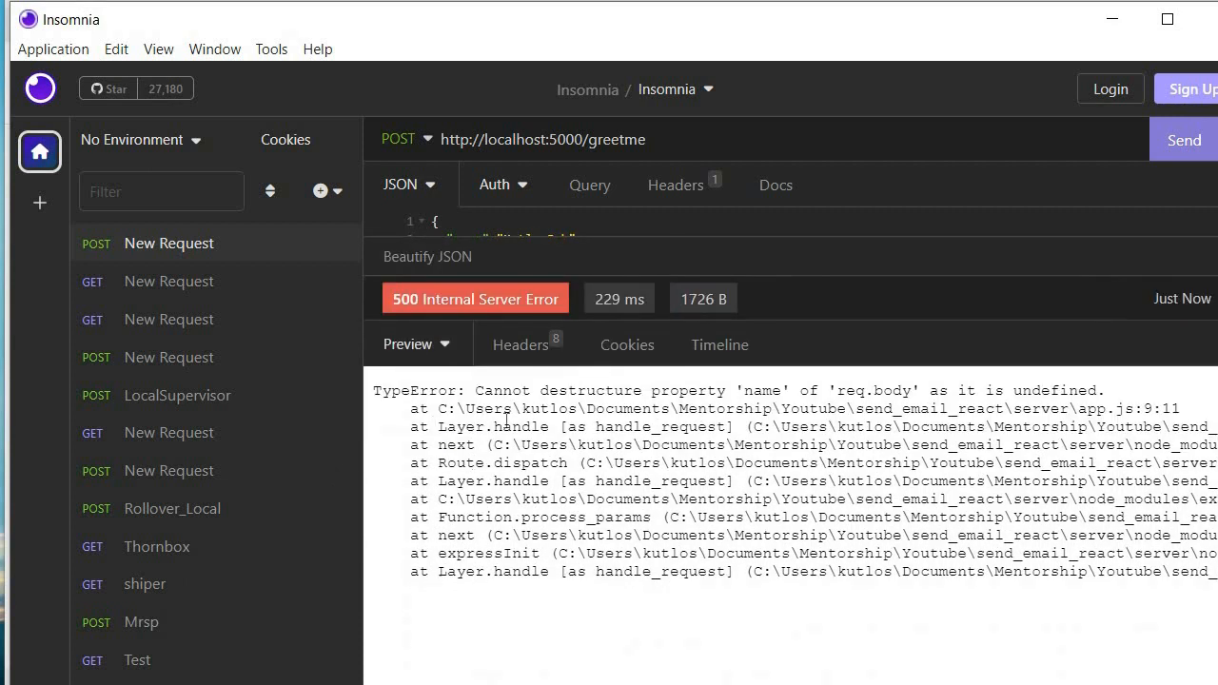
mouse_move(788, 407)
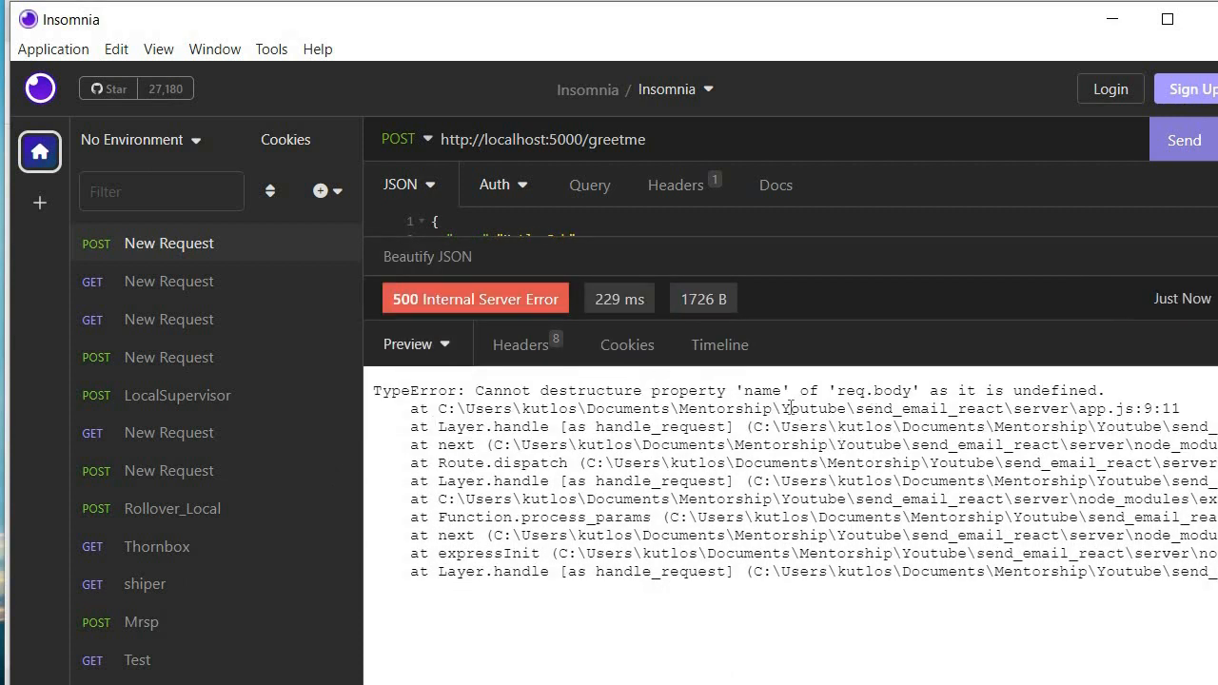
mouse_move(915, 398)
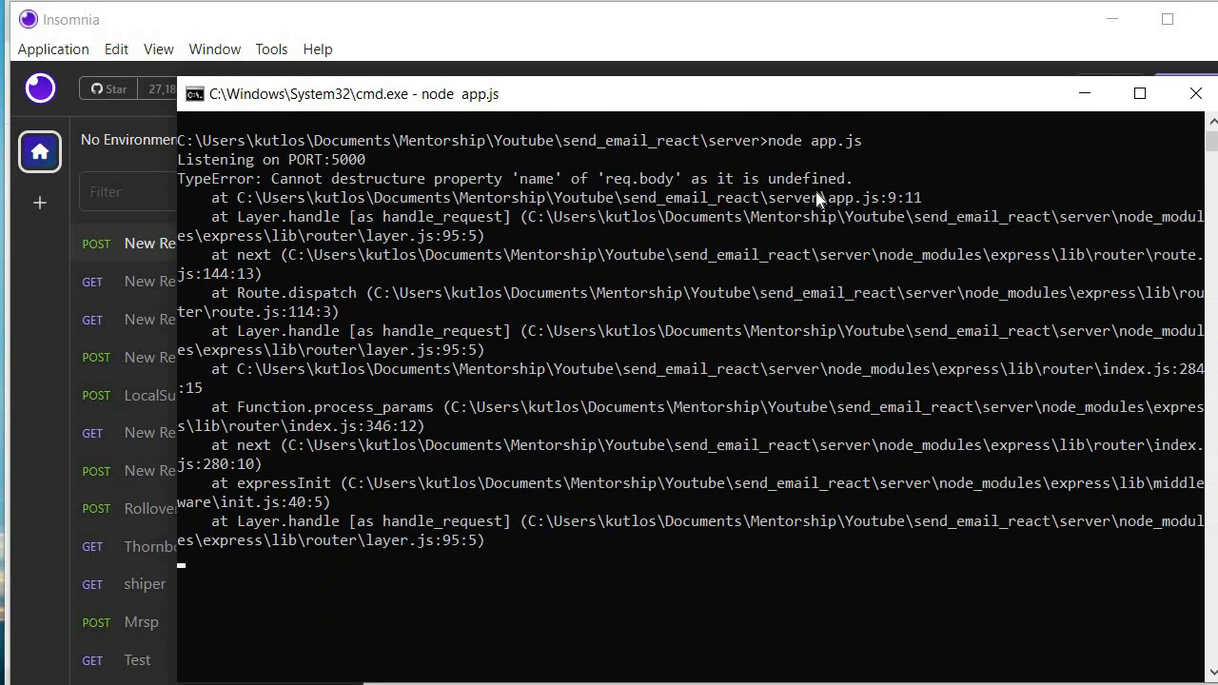
mouse_move(773, 190)
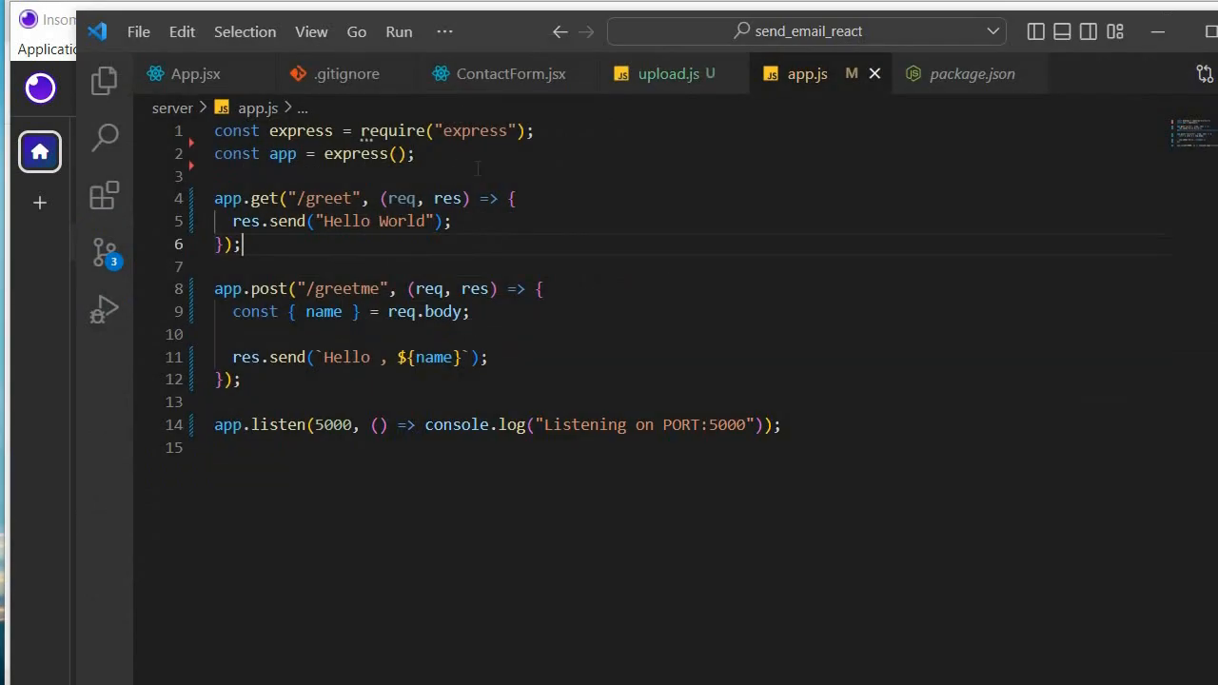
- Add app.use(express.json({ limit: "25mb" })); below line 2 of app.js
key(enter)
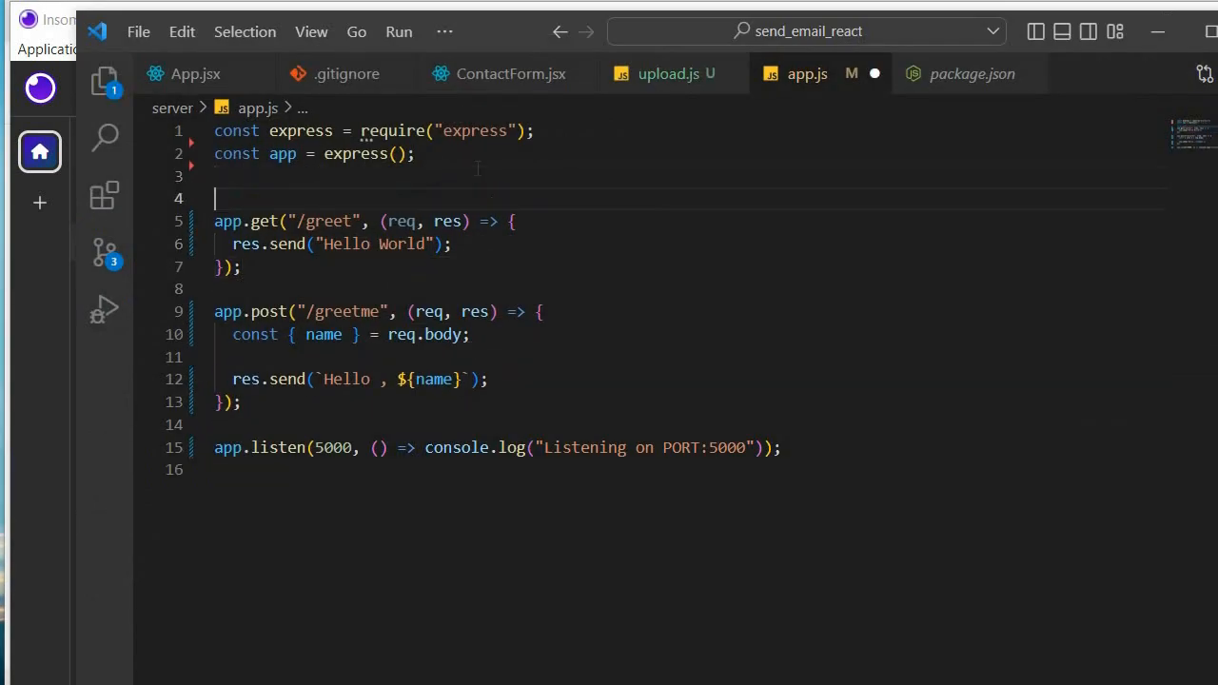
key(Enter)
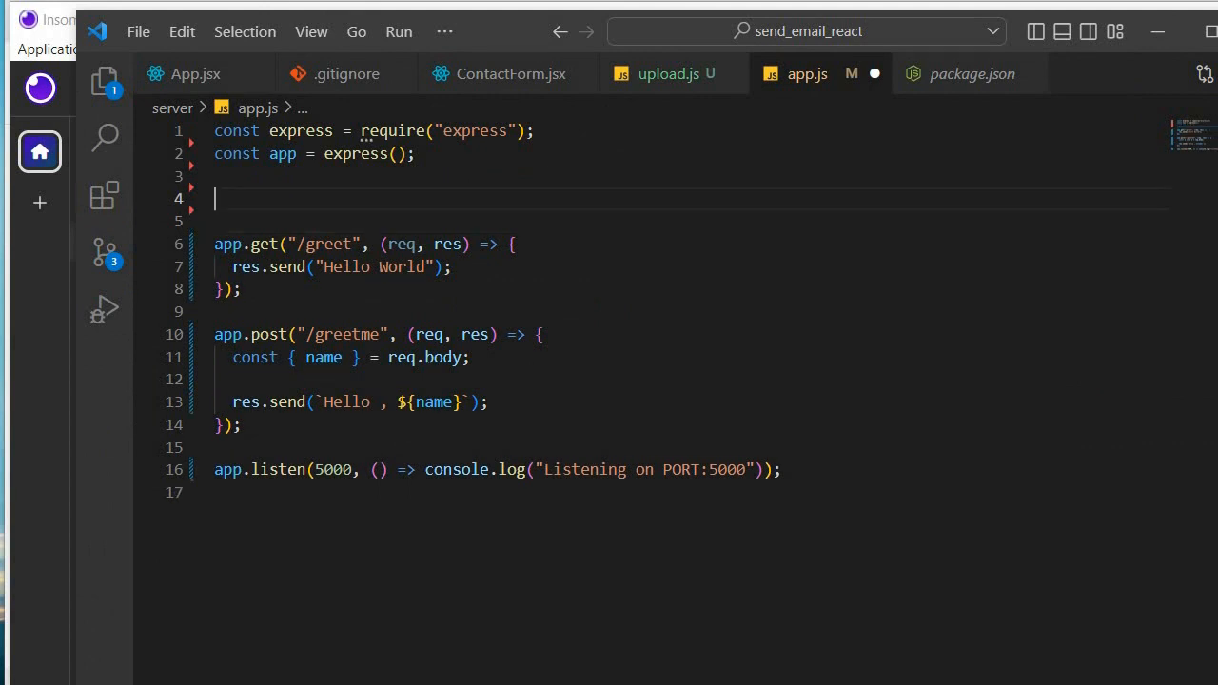
text(app.use(express.json({ limit: "25mb" }));)
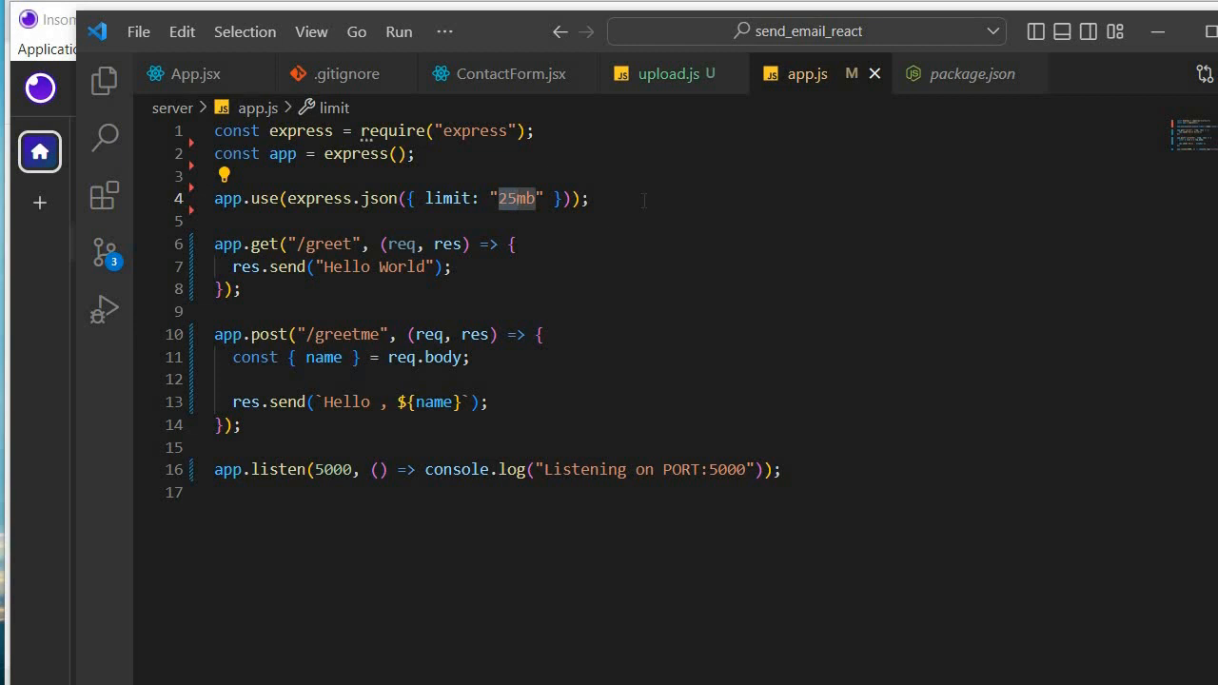
mouse_move(733, 176)
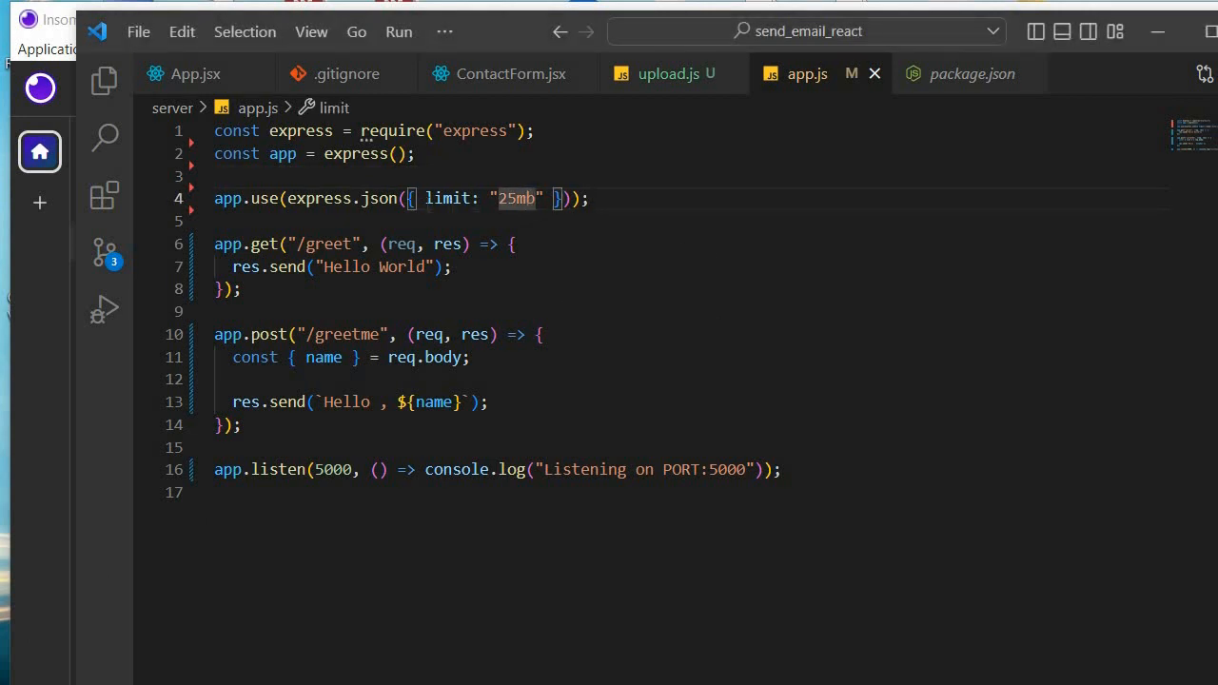
mouse_move(852, 275)
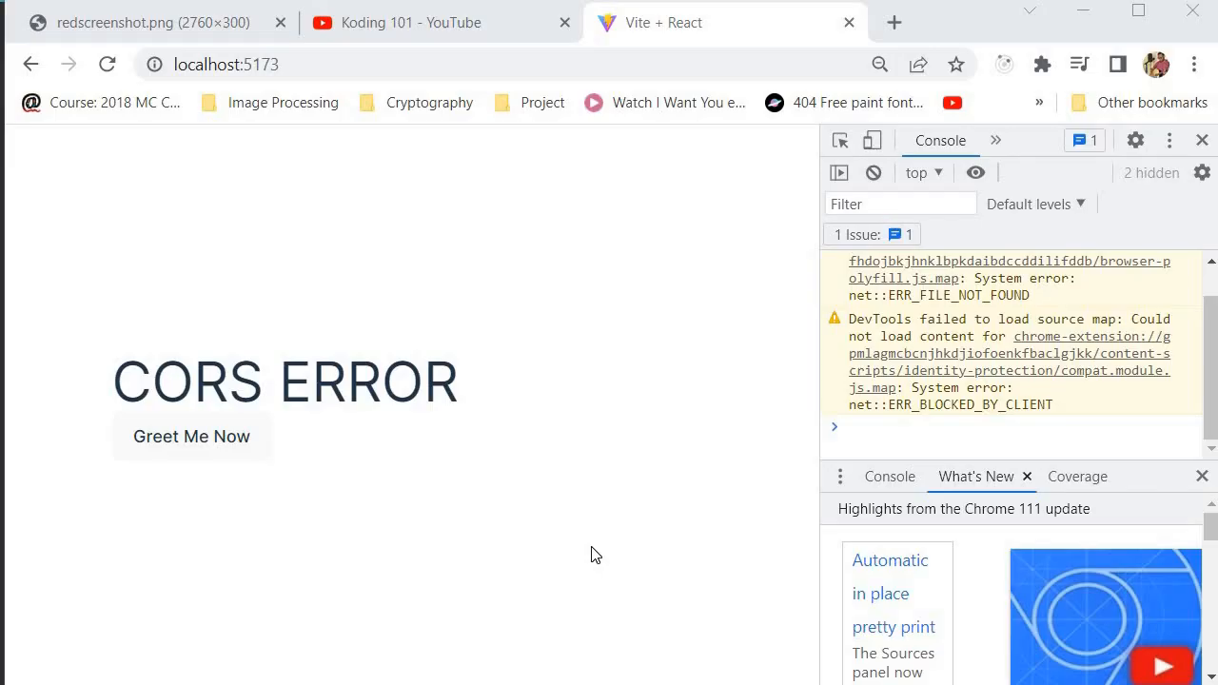
mouse_move(1061, 330)
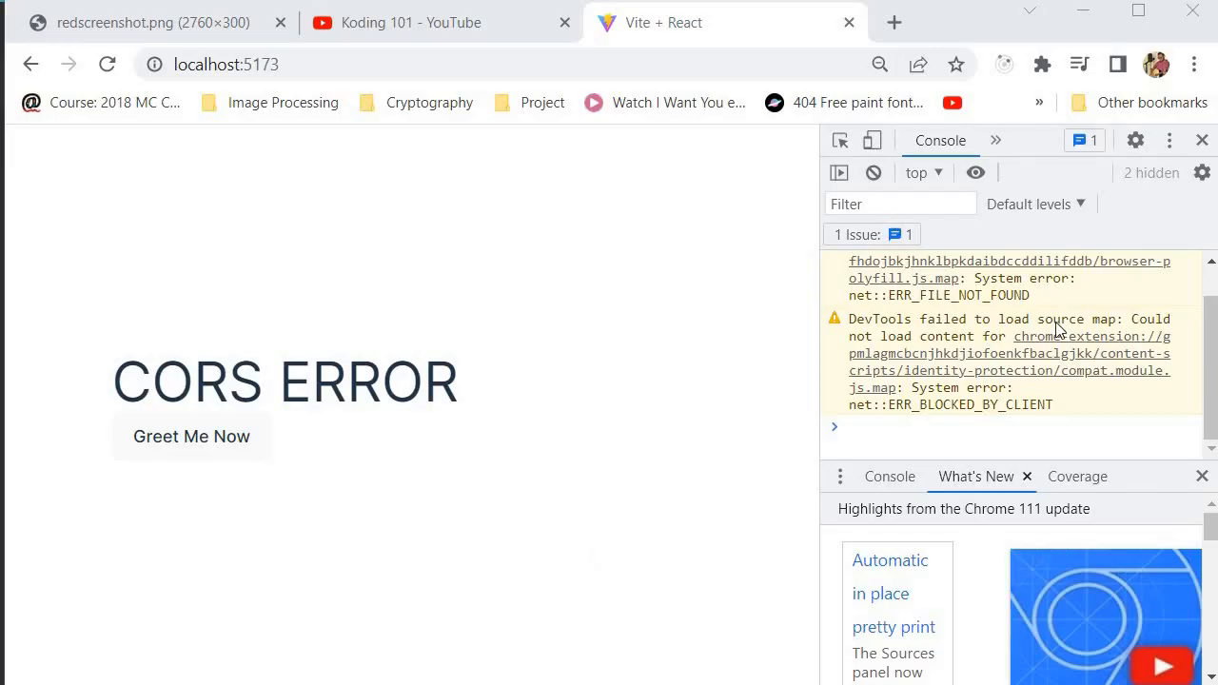
mouse_move(368, 326)
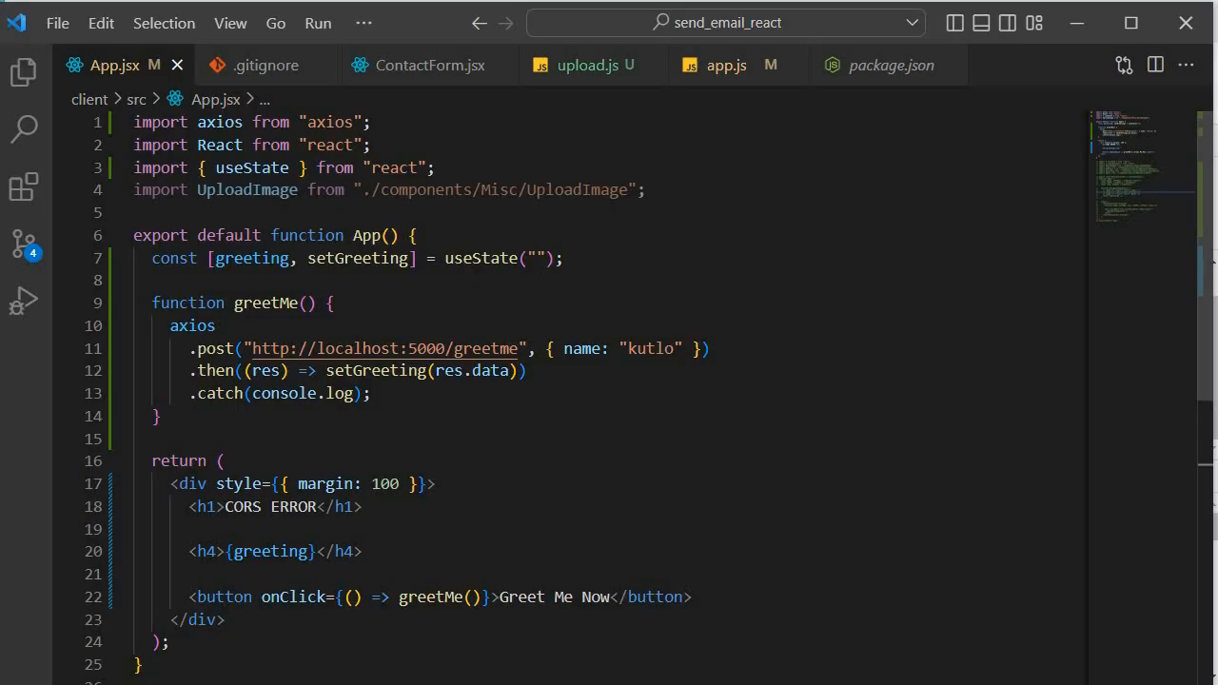
mouse_move(1093, 194)
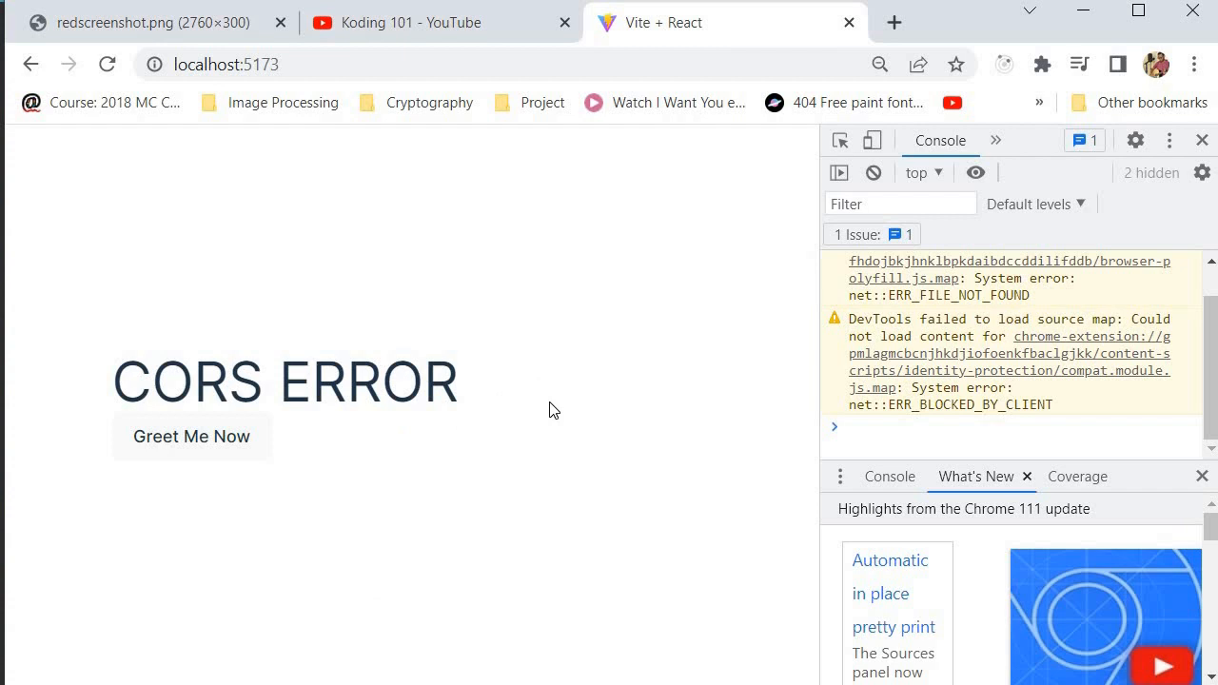
mouse_move(933, 402)
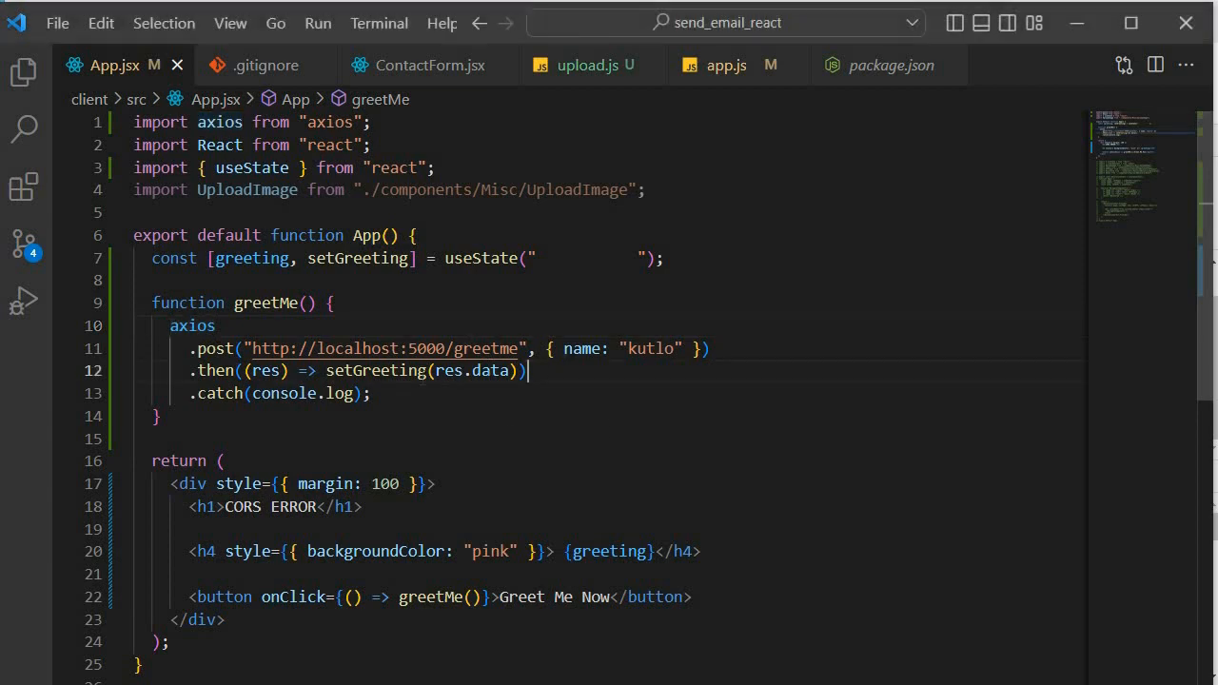
- Select the .then line storing the greeting in App.jsx, then deselect it
triple_click(333, 370)
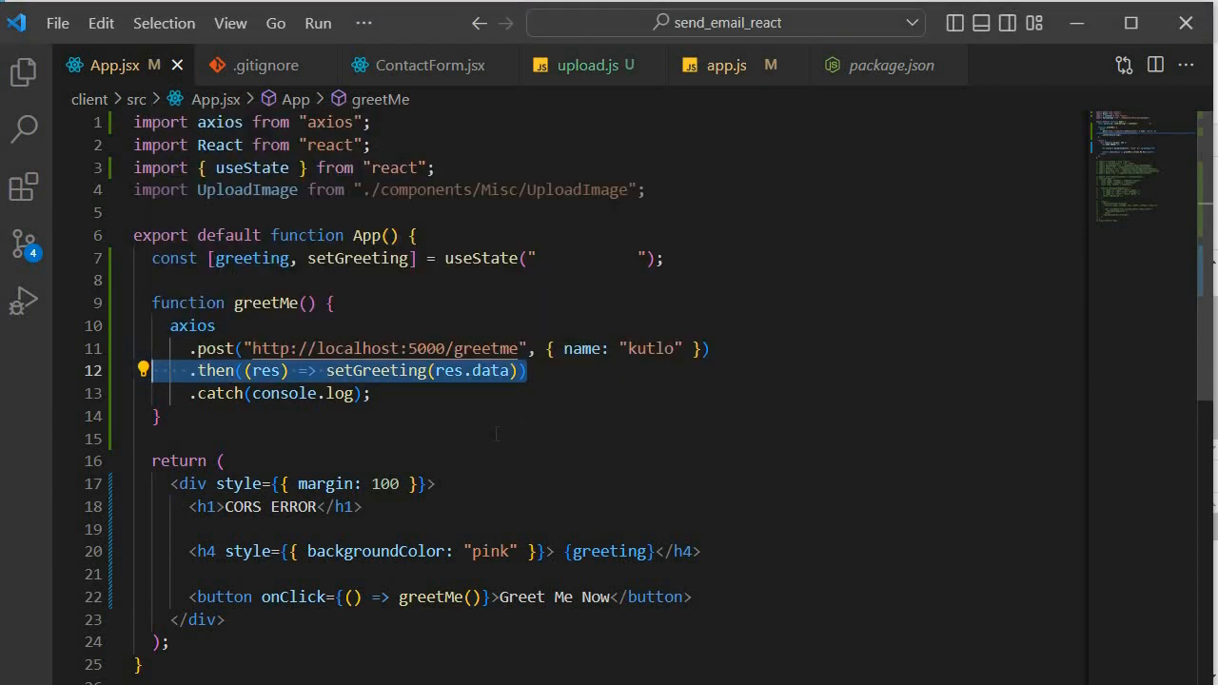
click(483, 257)
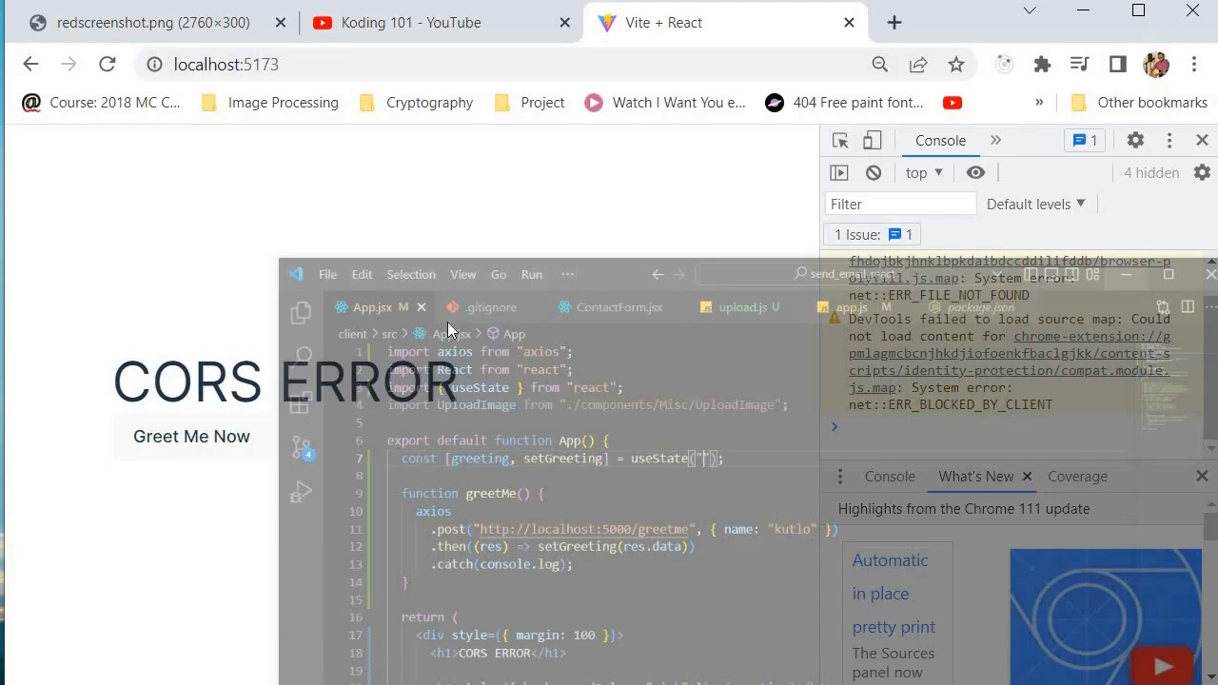
- Switch to the Koding 101 YouTube channel tab in Chrome
click(437, 22)
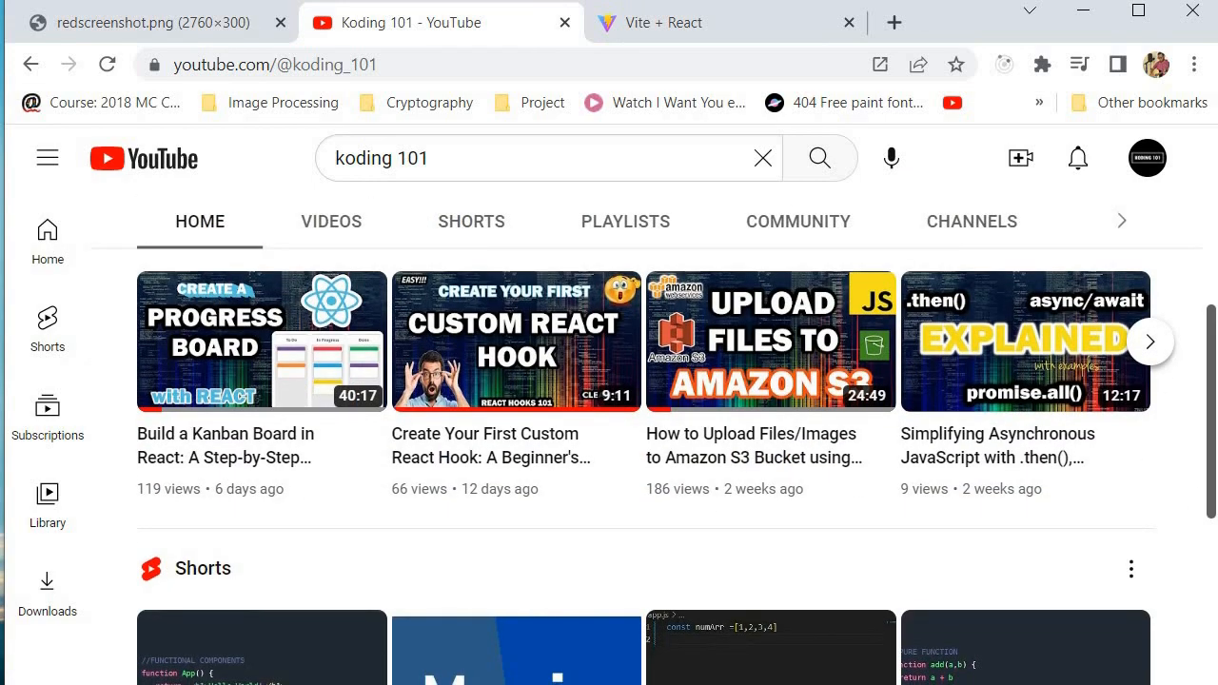
mouse_move(1020, 496)
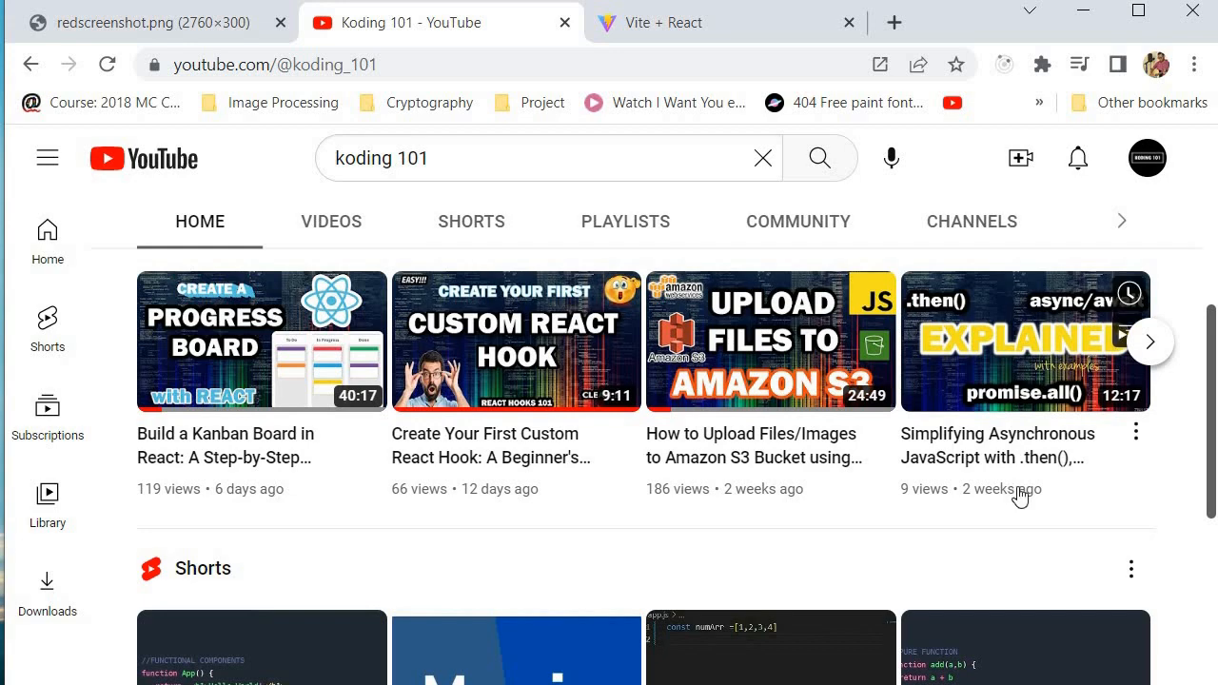
mouse_move(774, 316)
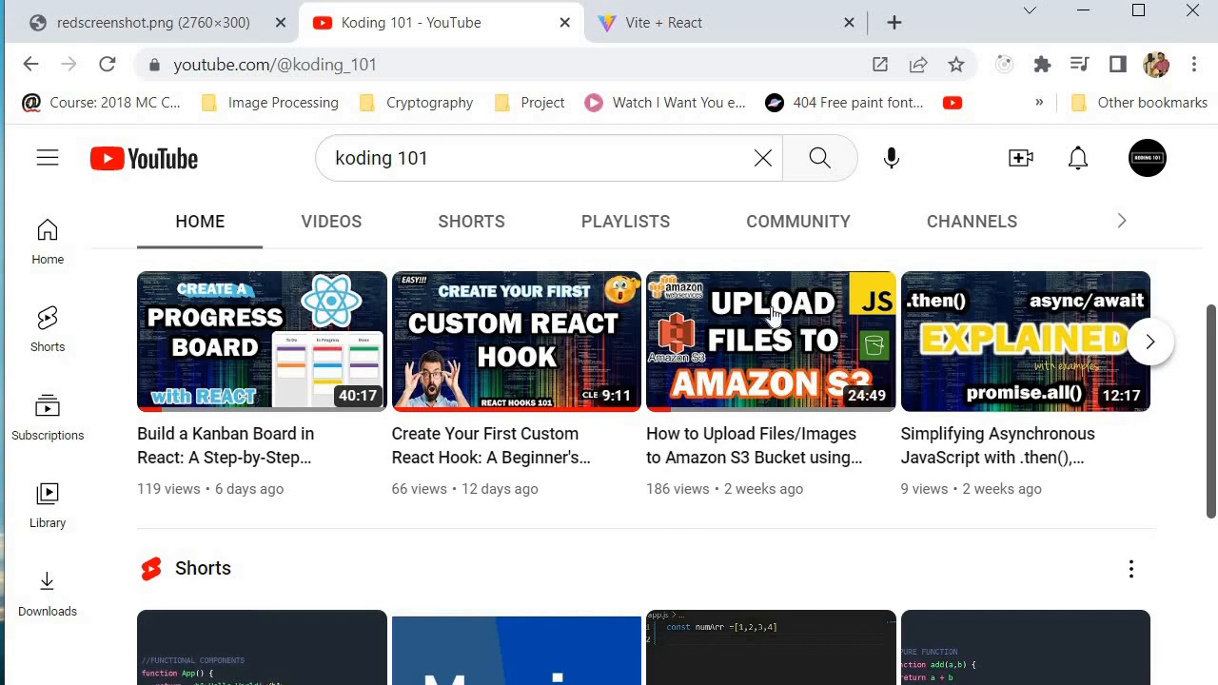
mouse_move(959, 165)
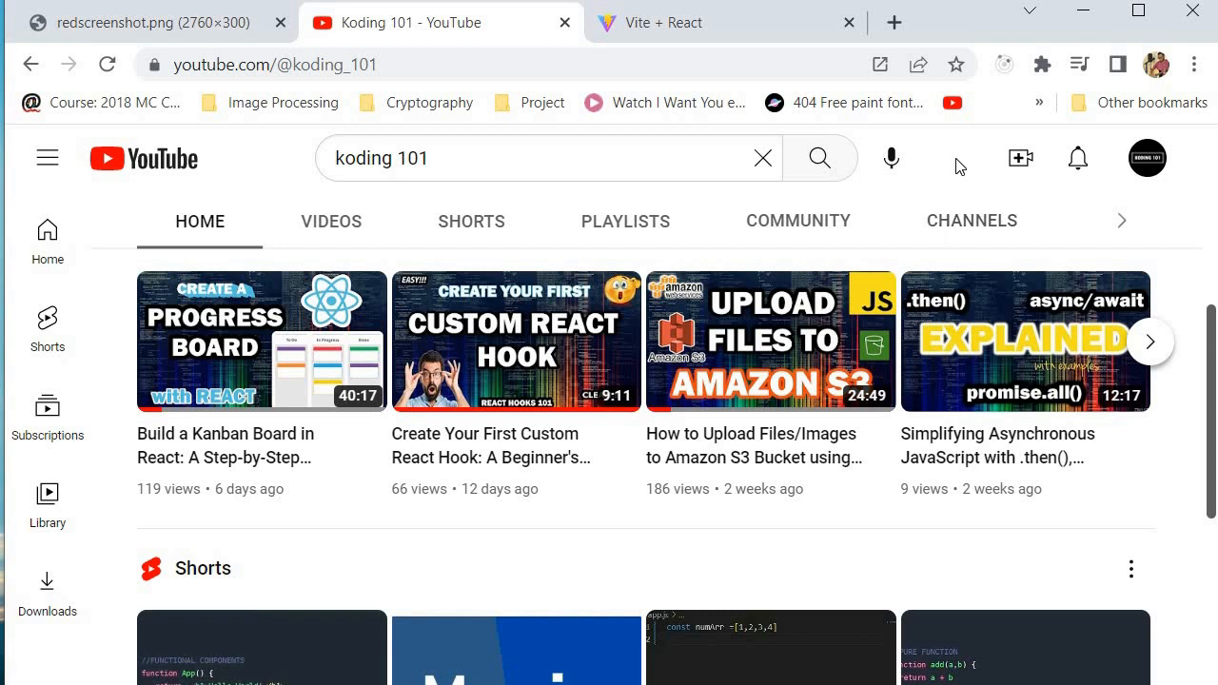
mouse_move(937, 164)
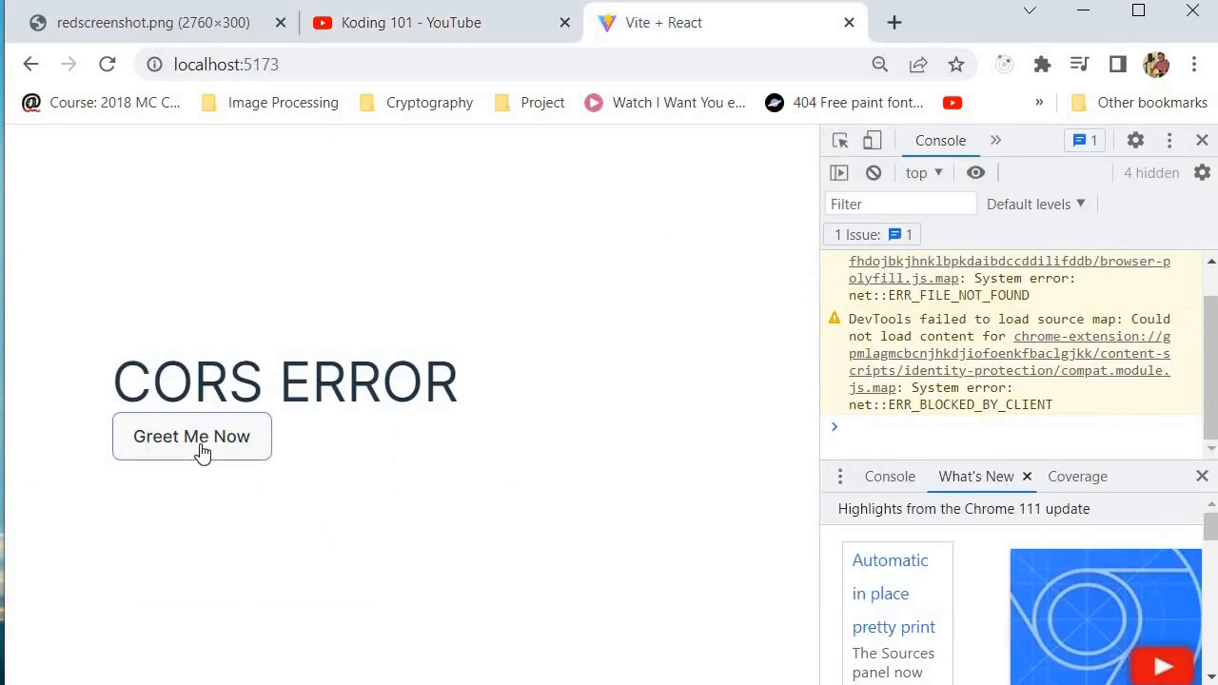
- Click Greet Me Now and read the CORS block in the DevTools console
click(190, 435)
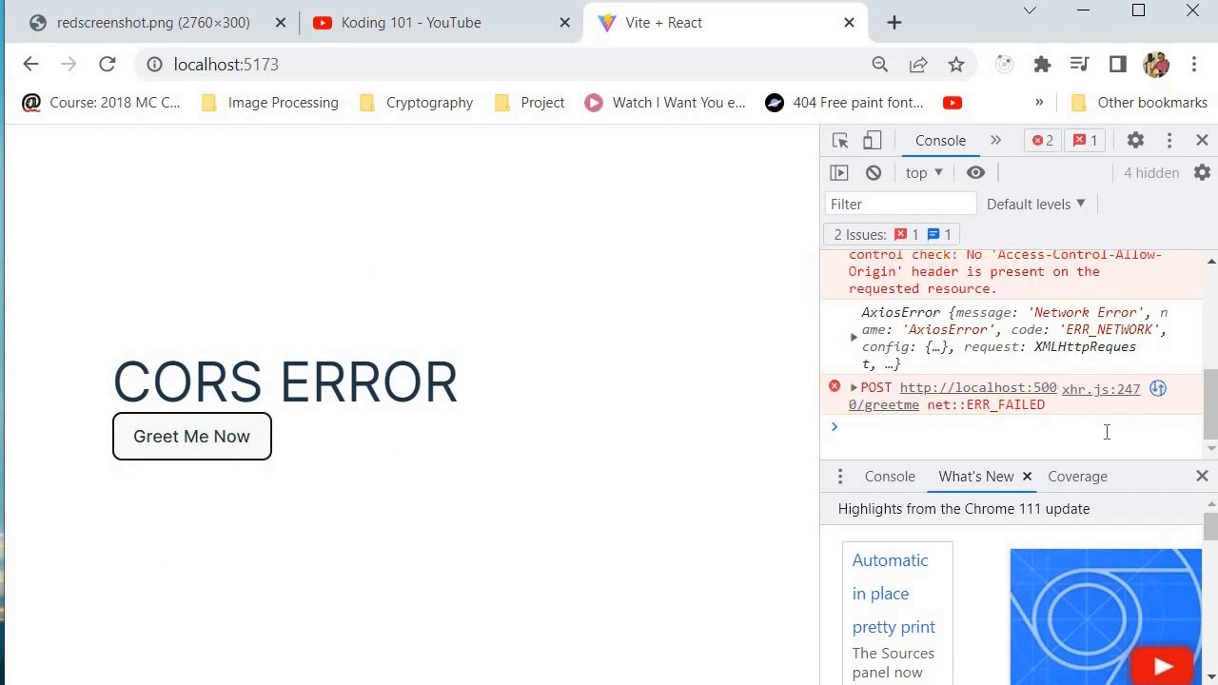
click(1077, 476)
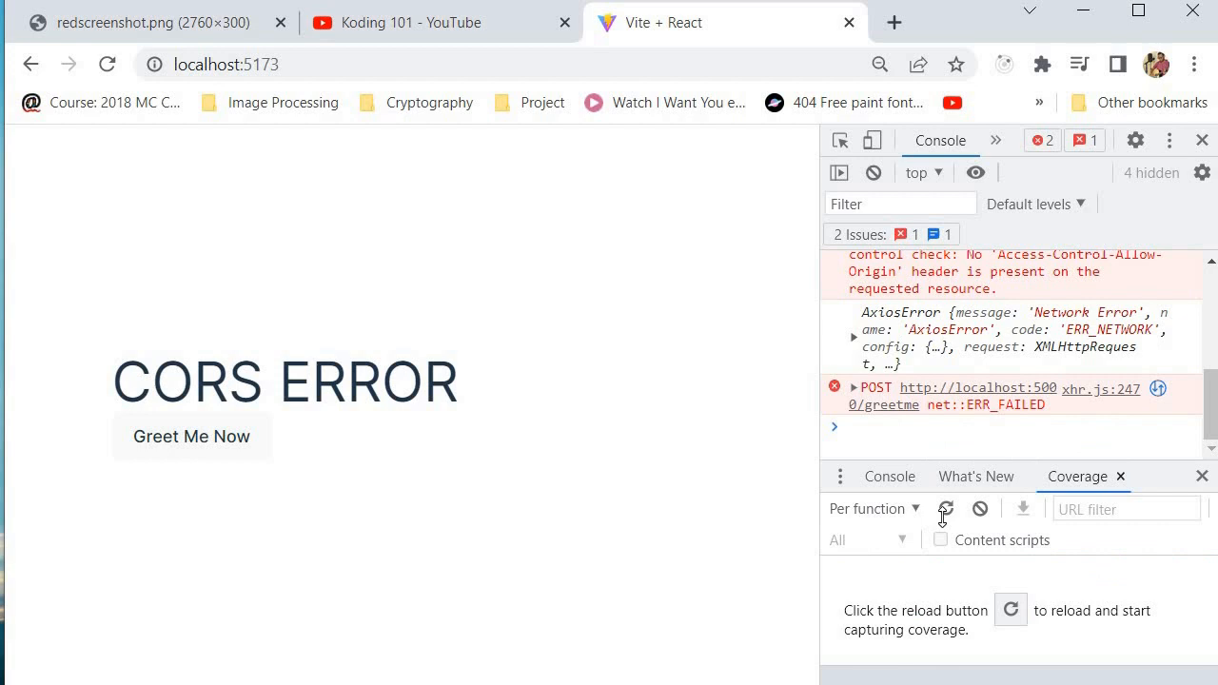
scroll(up, 3)
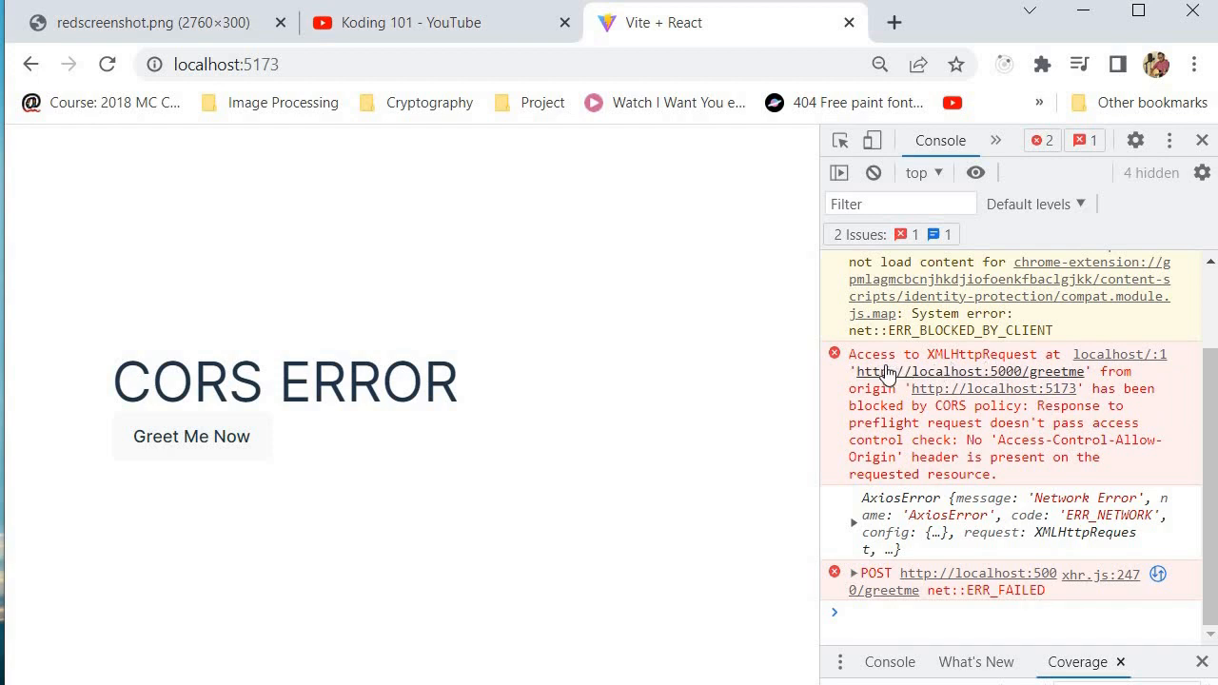
mouse_move(1023, 372)
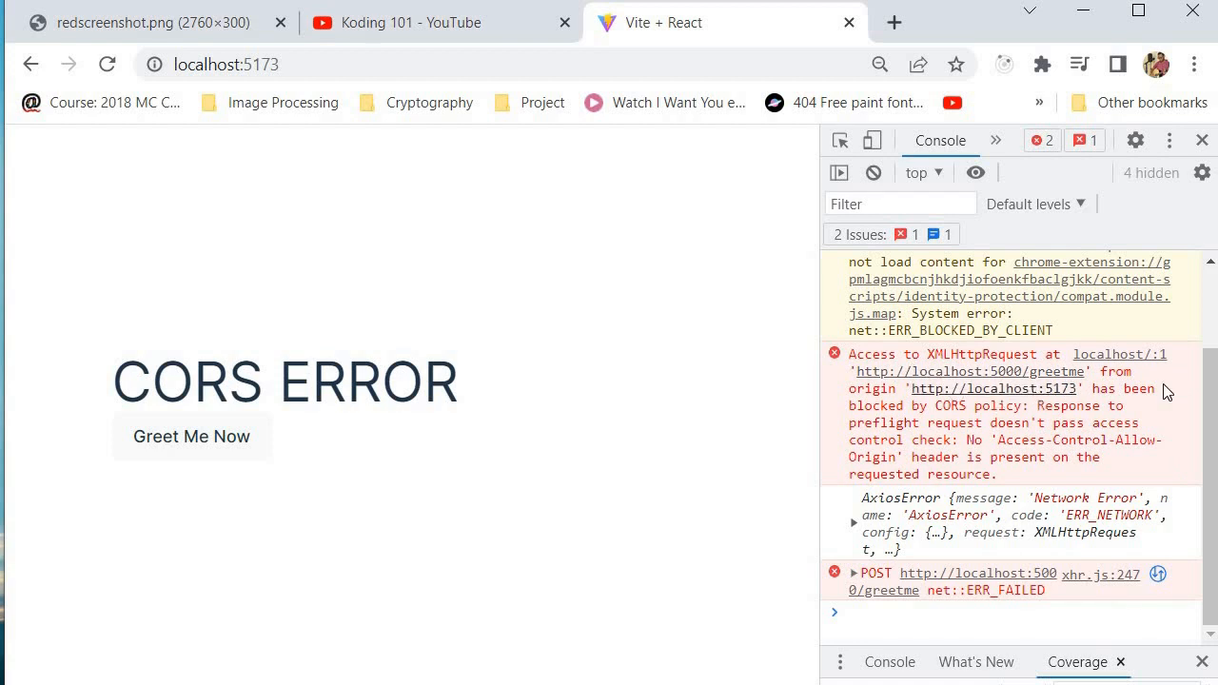
mouse_move(1027, 424)
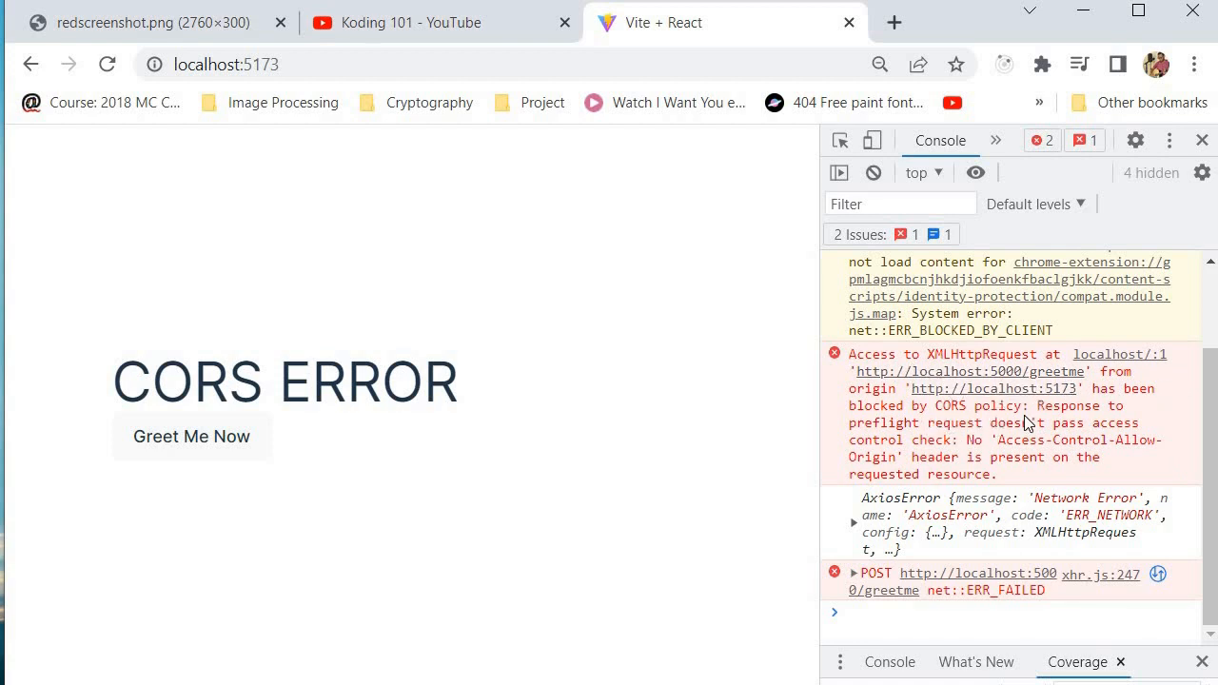
mouse_move(967, 448)
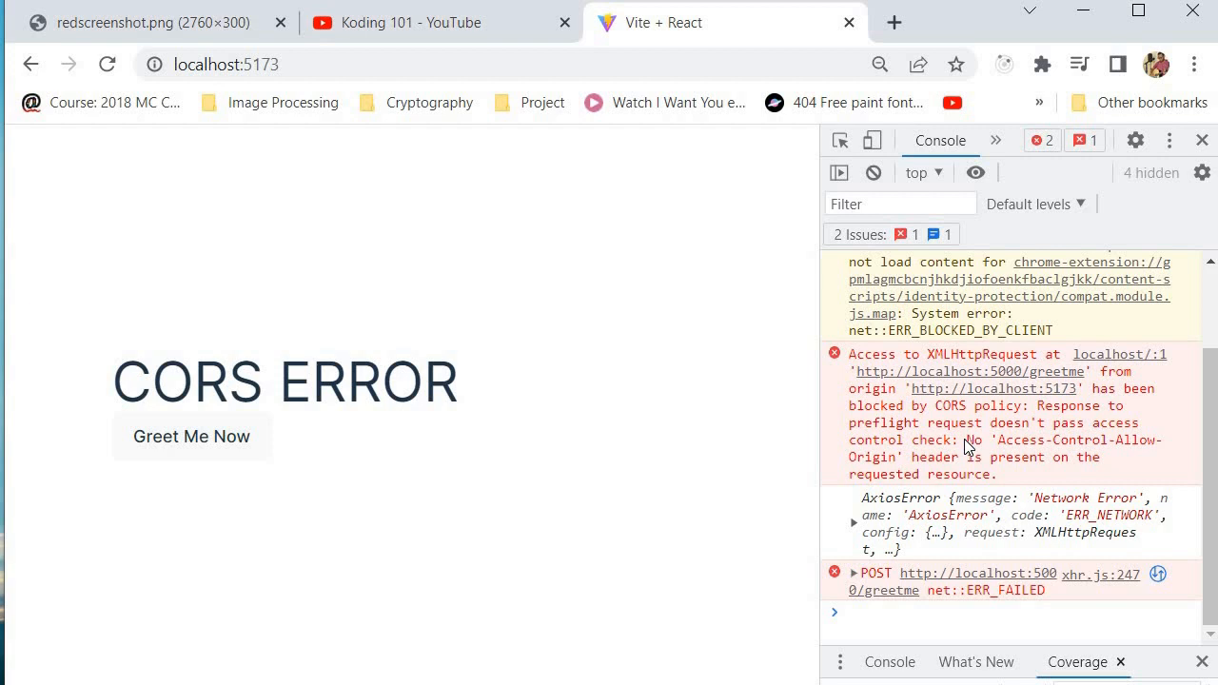
mouse_move(1099, 455)
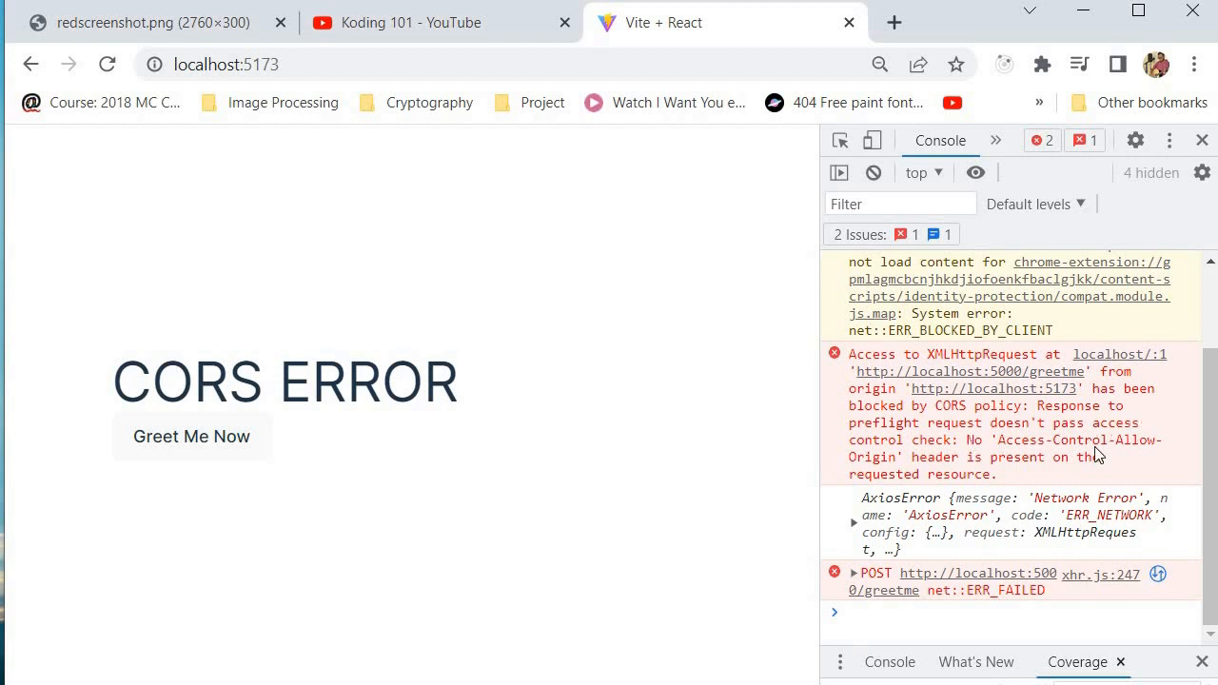
mouse_move(1104, 426)
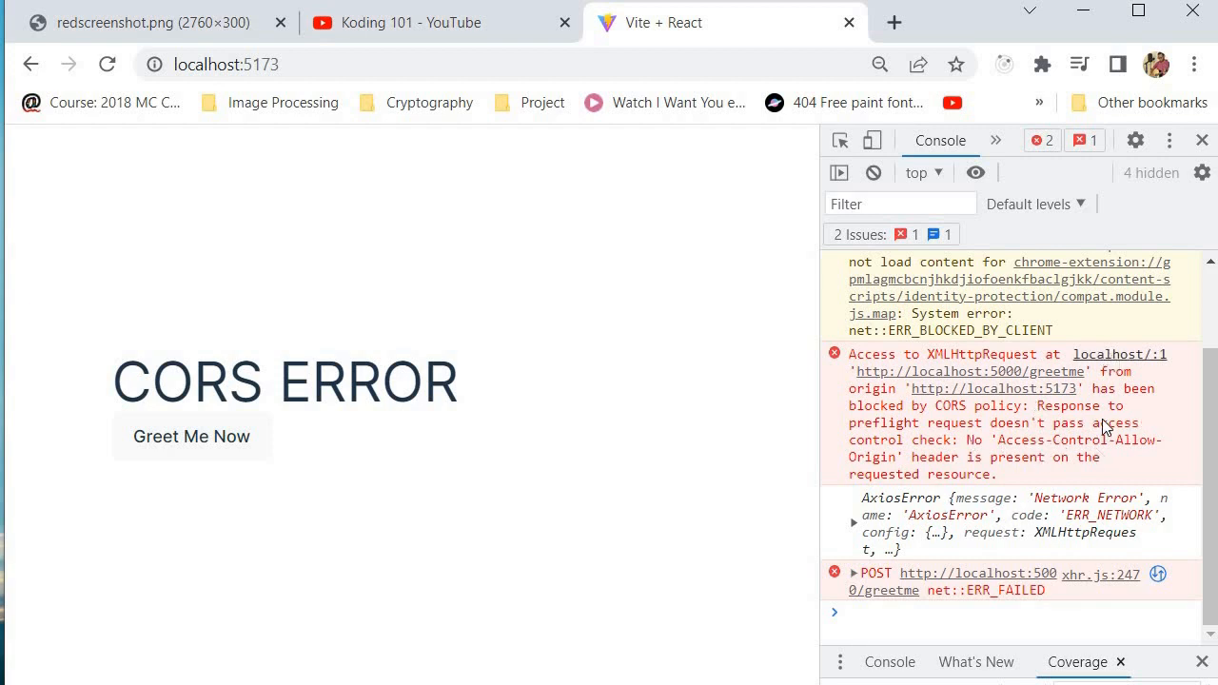
mouse_move(1066, 479)
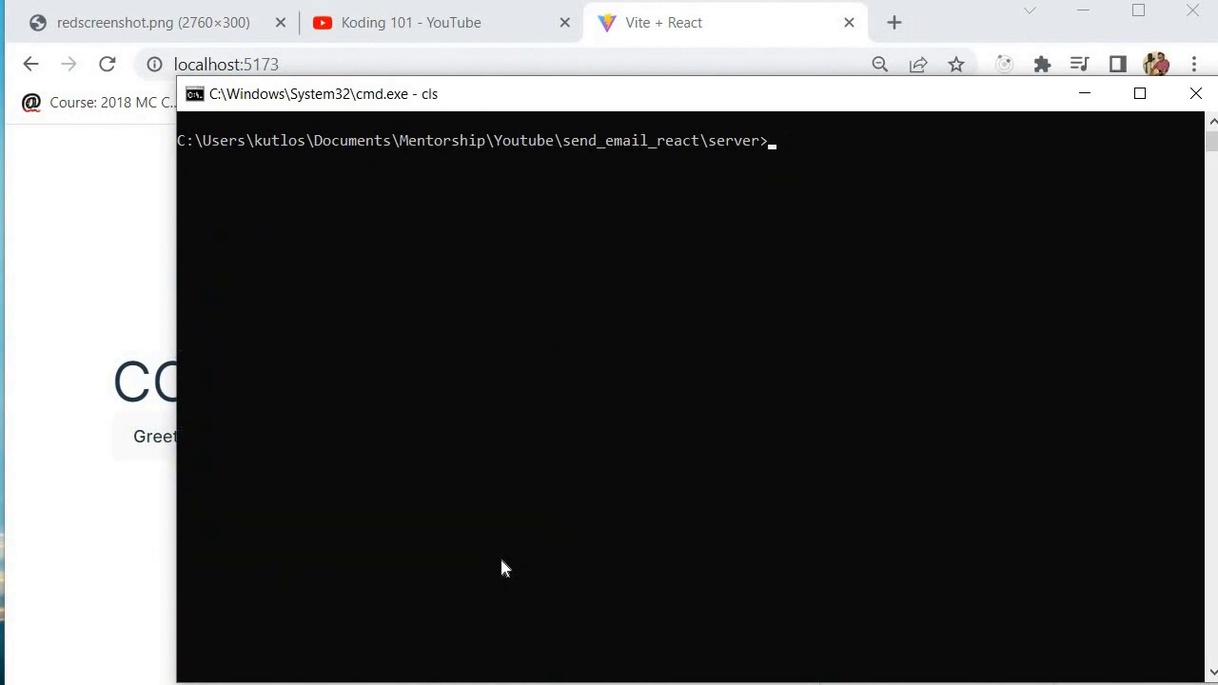
- Run npm i cors in the server folder's Command Prompt
text(npm i co)
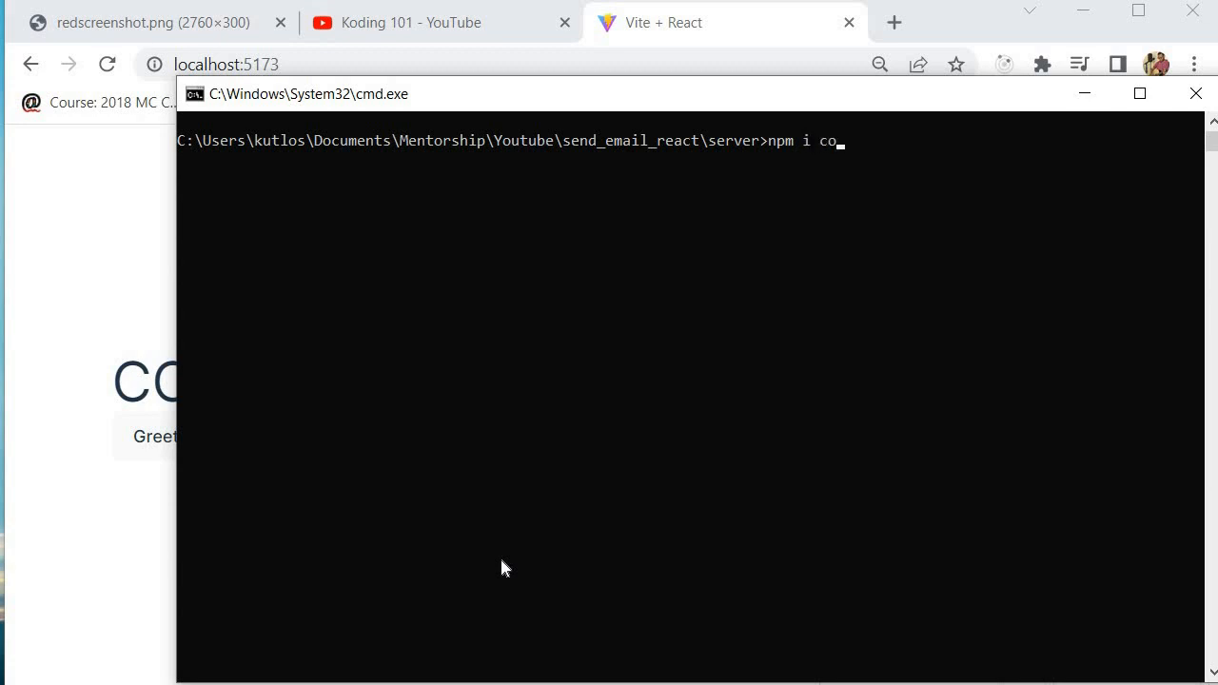
text(rs)
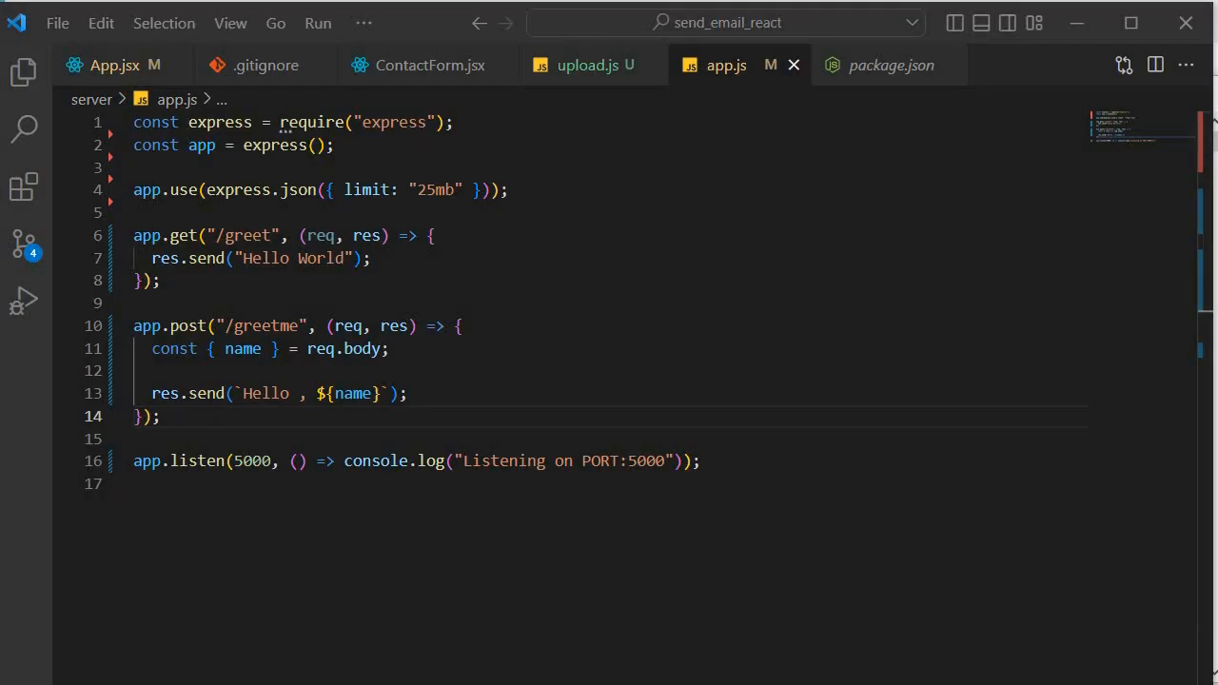
mouse_move(428, 65)
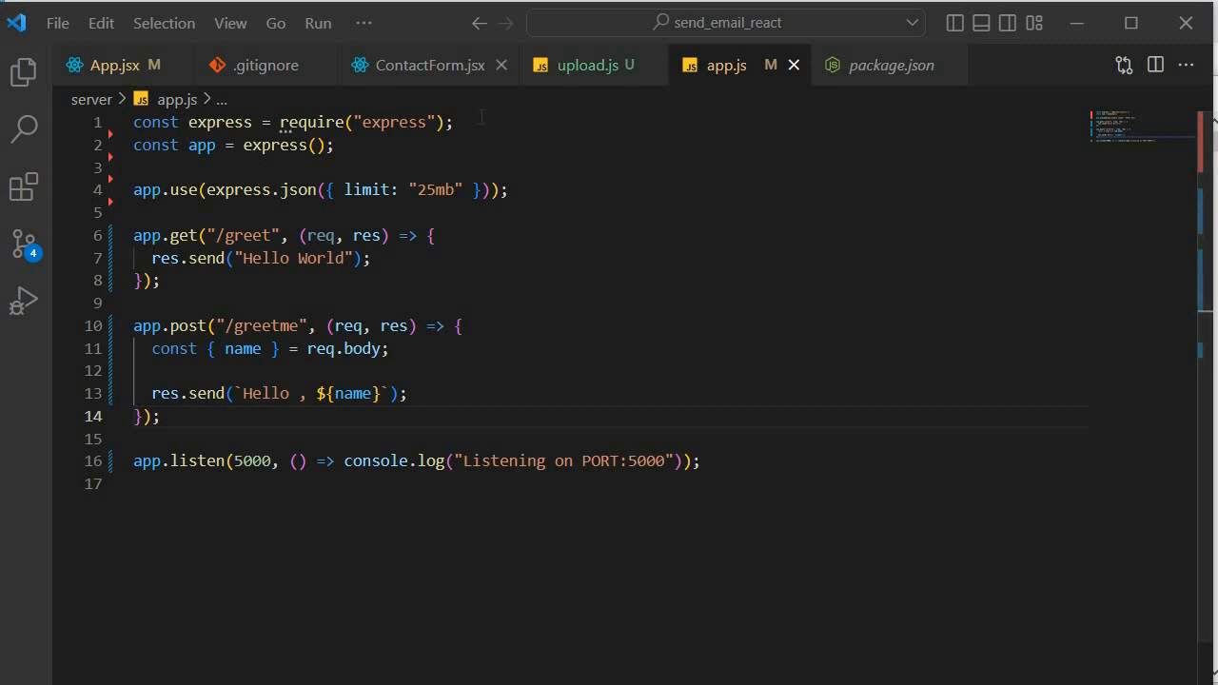
- Add const cors = require('cors'); and app.use(cors()); to app.js
text(const cors = require('cors');)
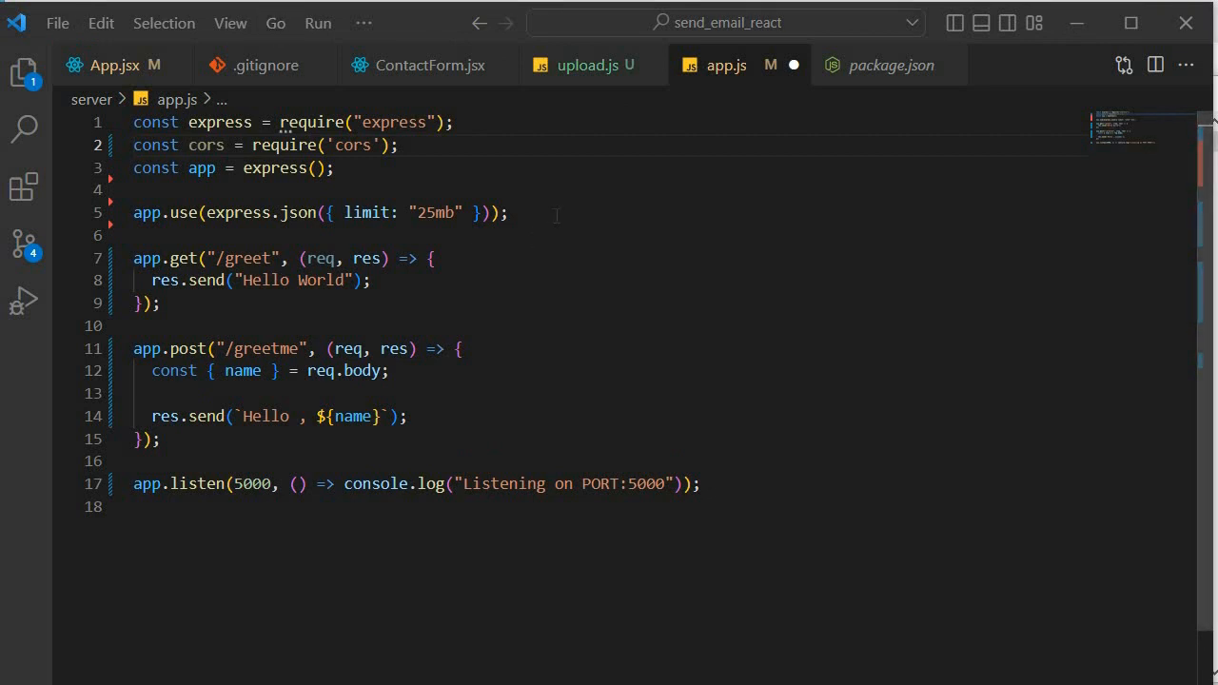
text(app.use(cors());)
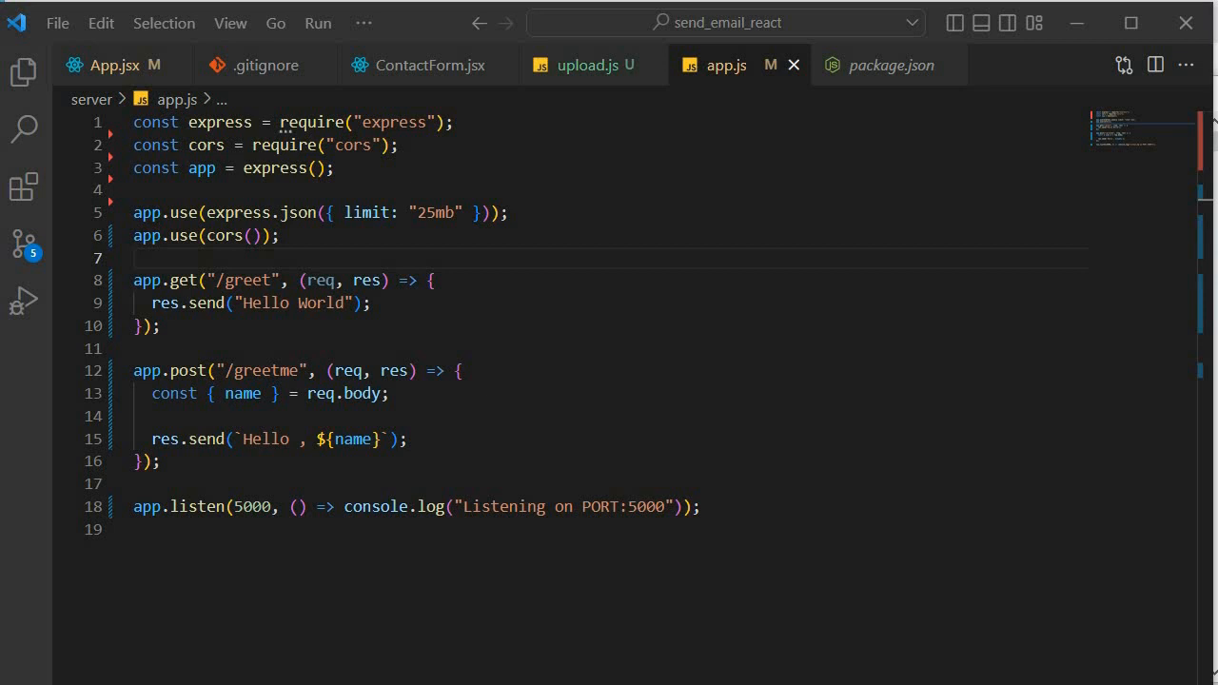
mouse_move(1132, 150)
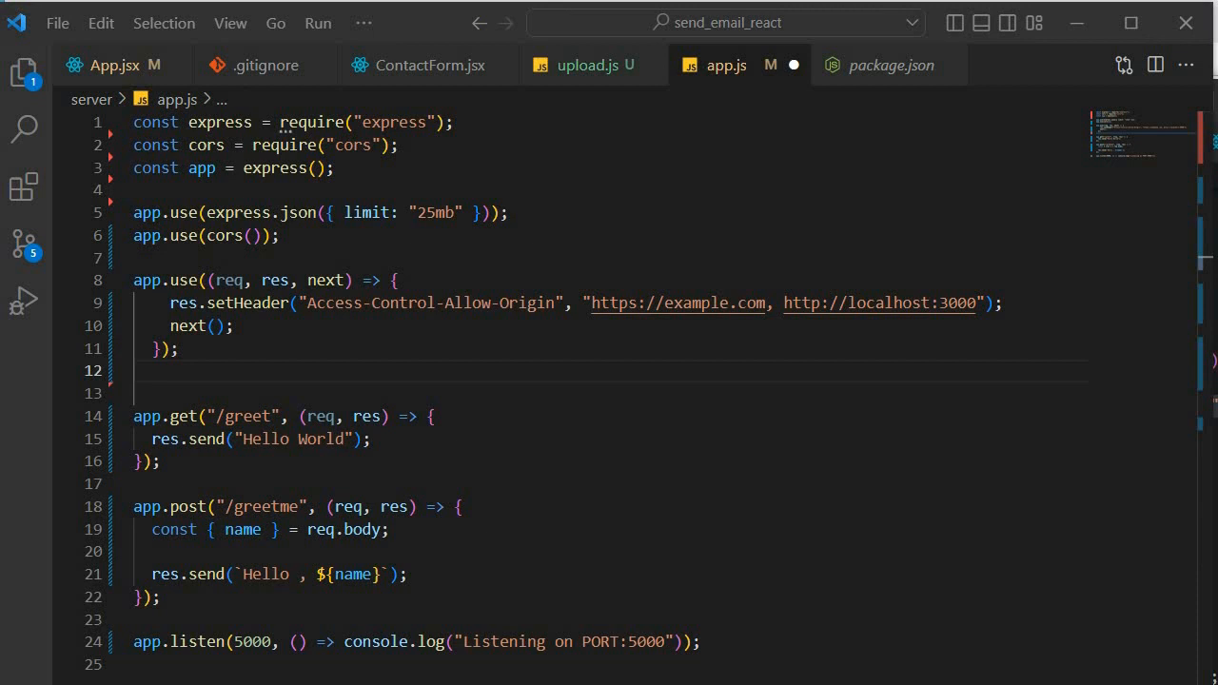
mouse_move(733, 434)
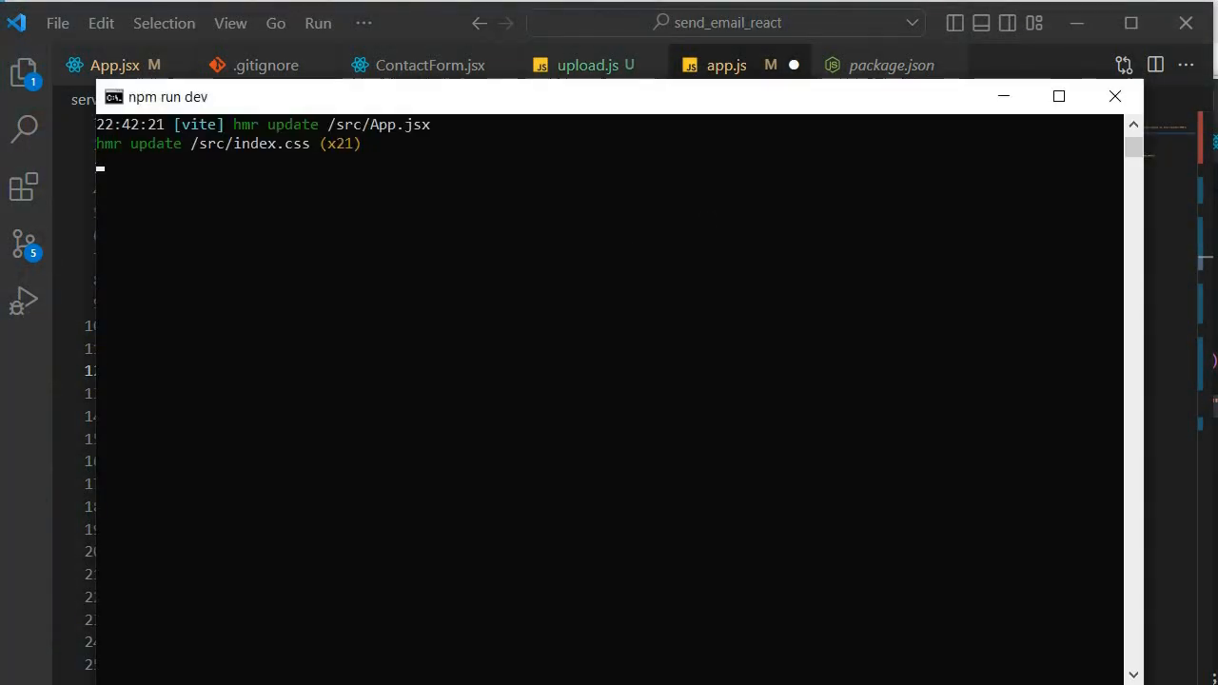
- Focus the 'npm run dev' Vite dev server window to view its hmr update log
click(1114, 96)
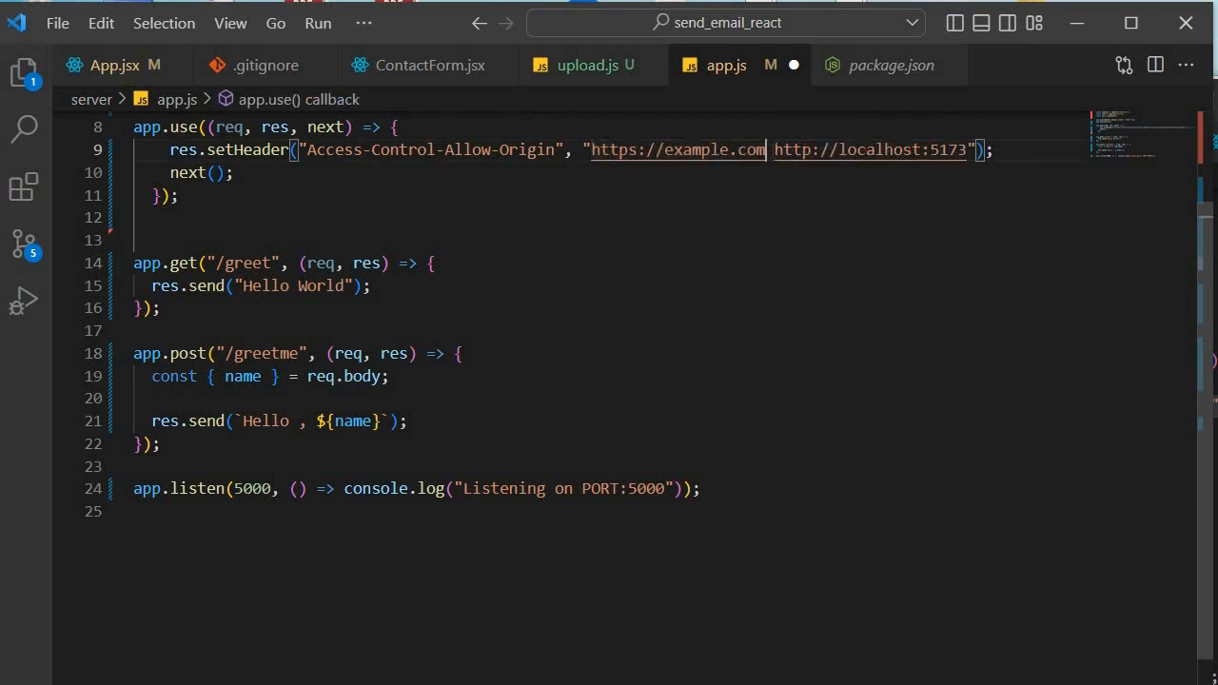
key(Backspace)
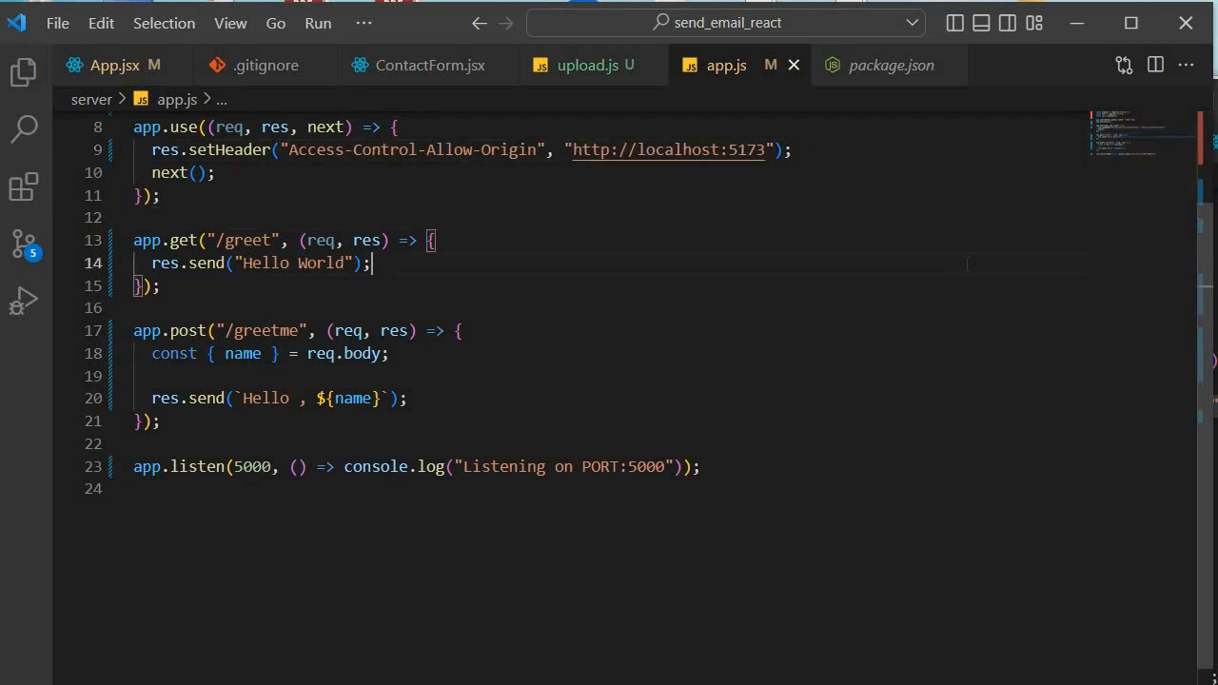
scroll(up, 3)
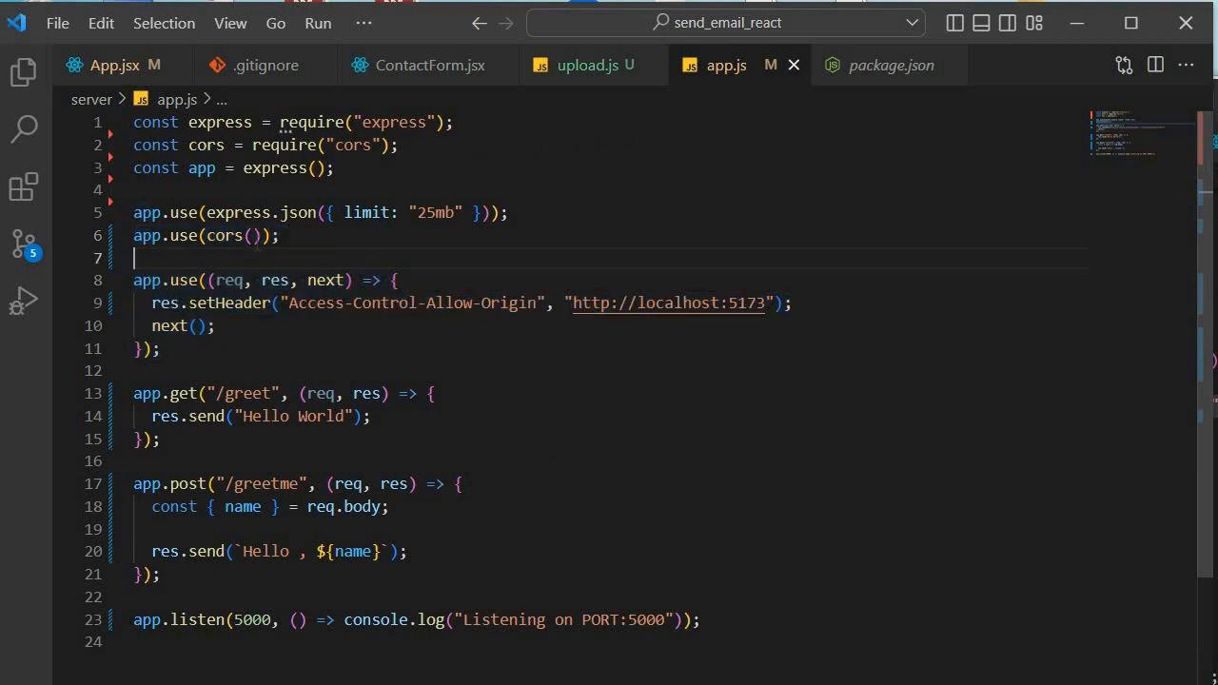
click(253, 235)
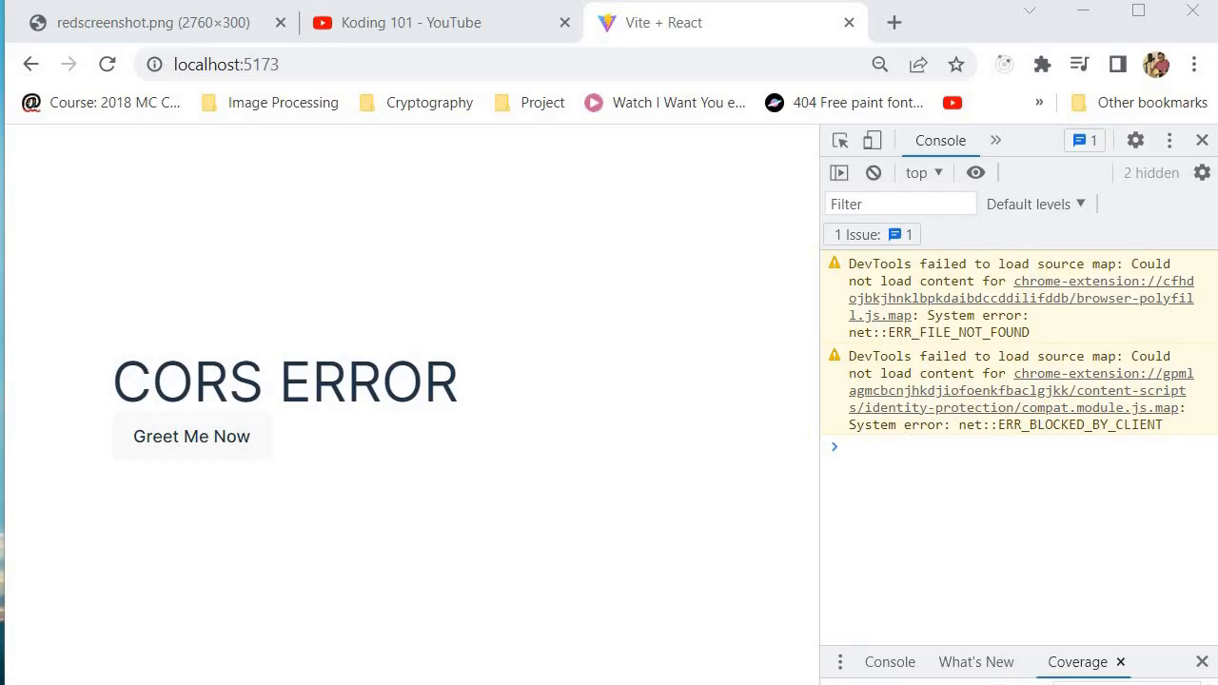
mouse_move(485, 430)
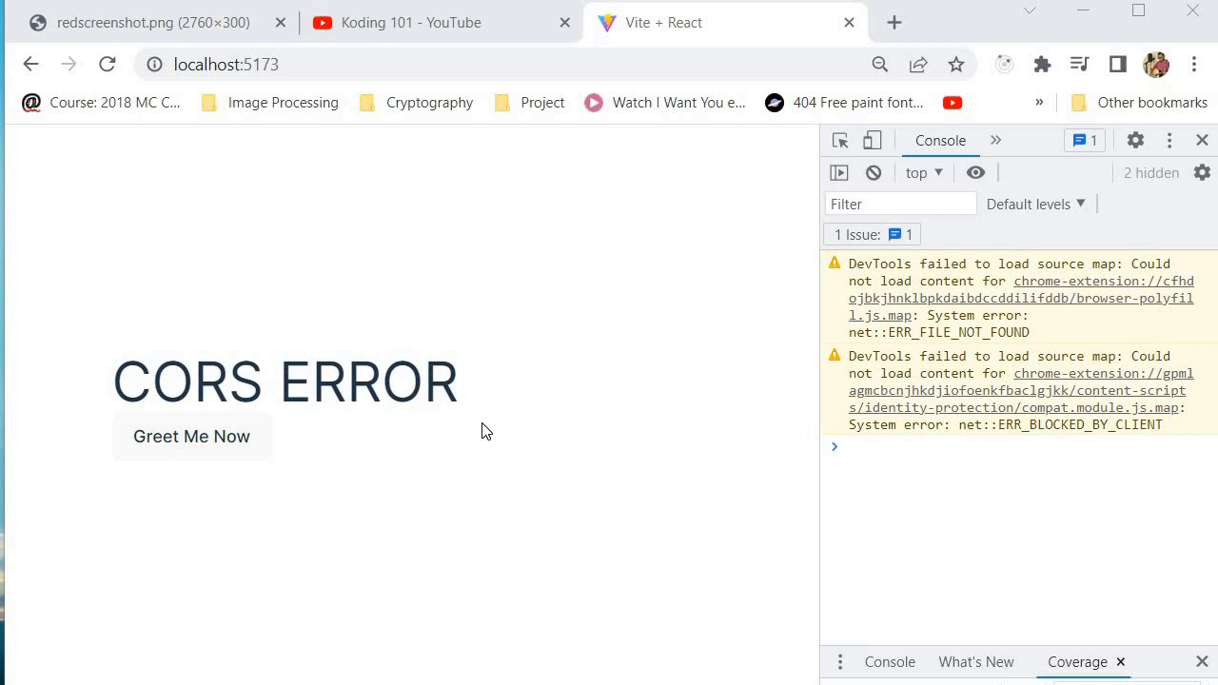
mouse_move(195, 464)
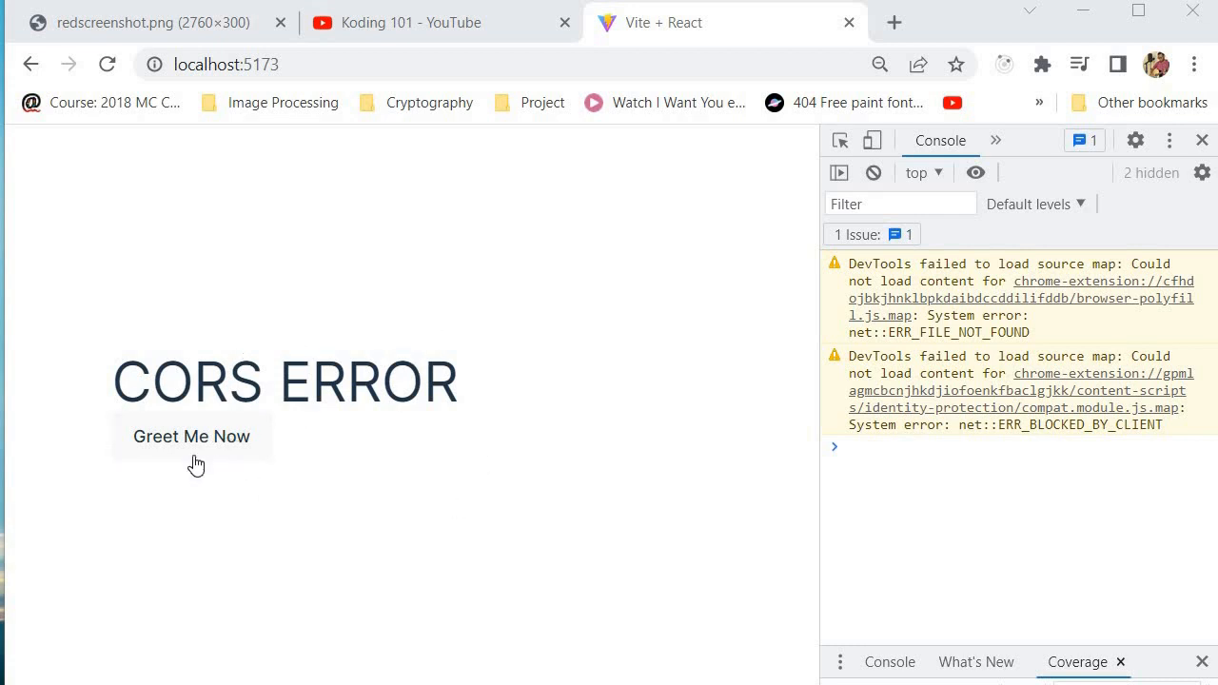
- Click Greet Me Now on the Vite + React page to show 'Hello , kutlo'
click(190, 436)
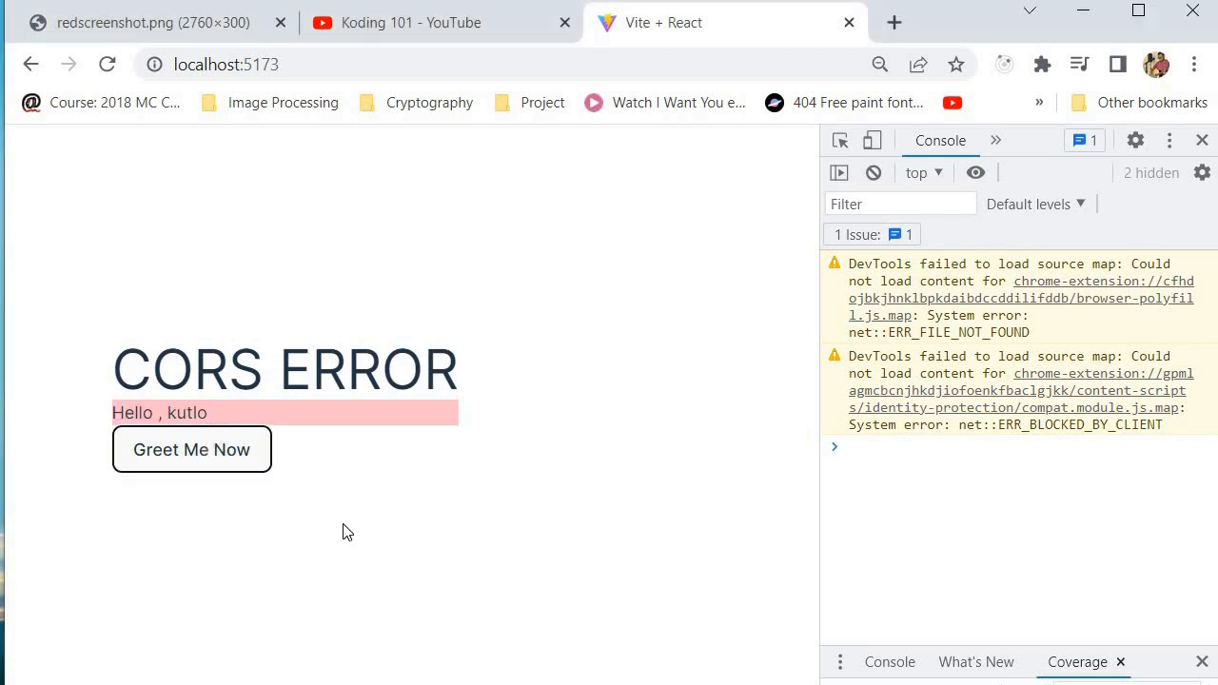